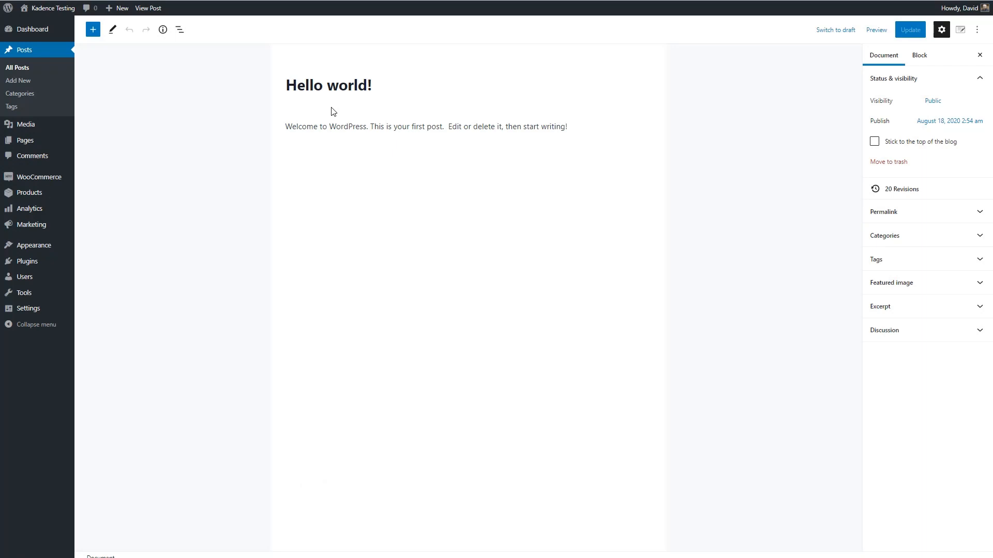
mouse_move(376, 123)
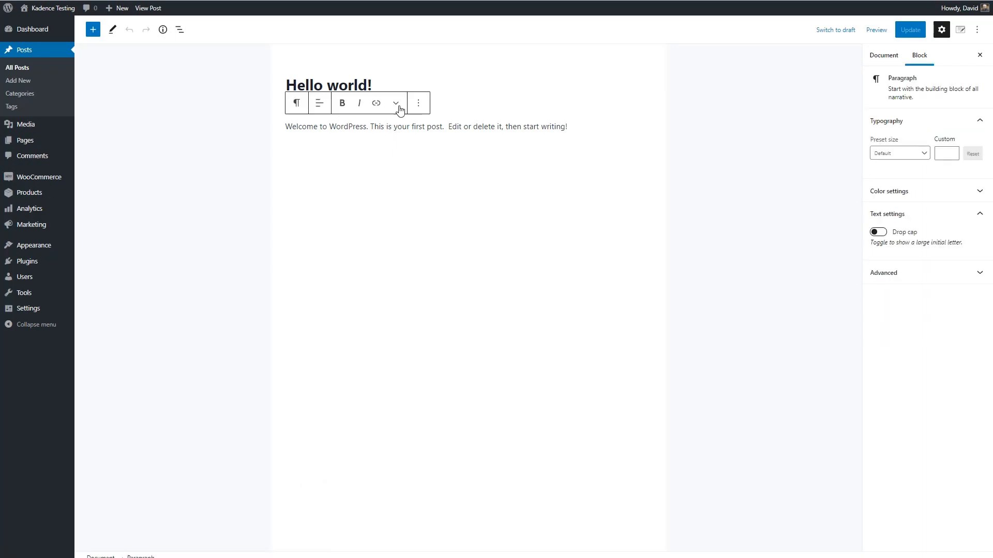
Step: Reach Special Characters from the paragraph's More rich text controls and browse the Misc symbol grid
click(395, 103)
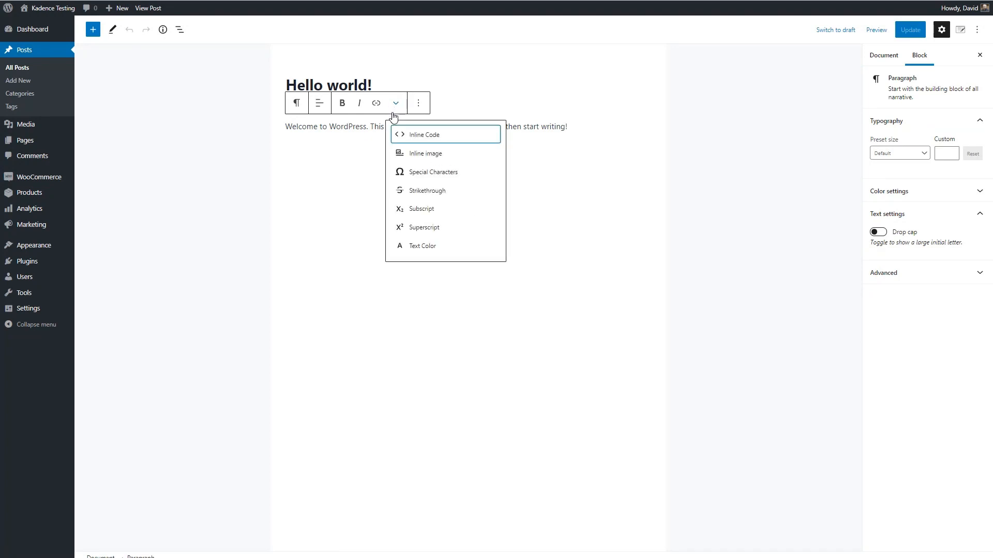
mouse_move(418, 171)
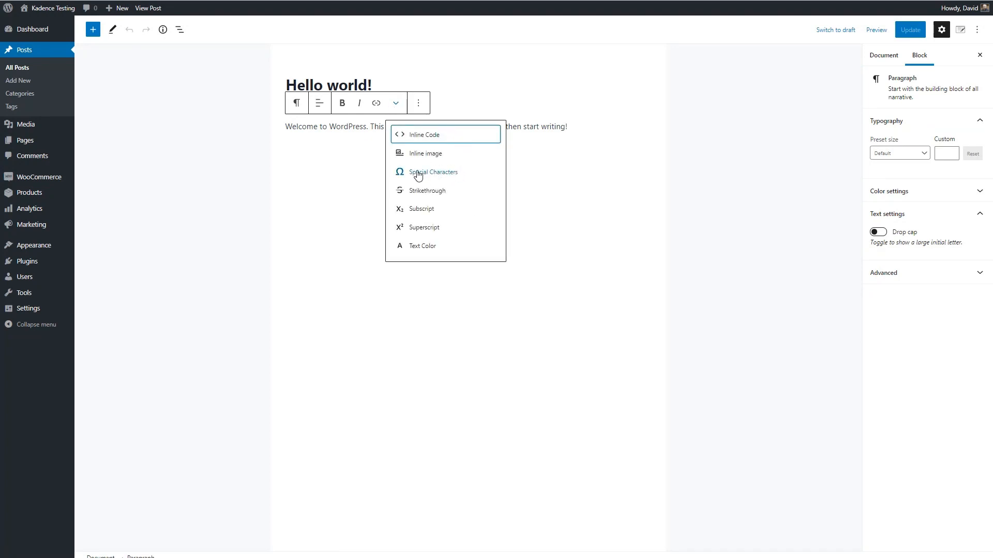
mouse_move(441, 176)
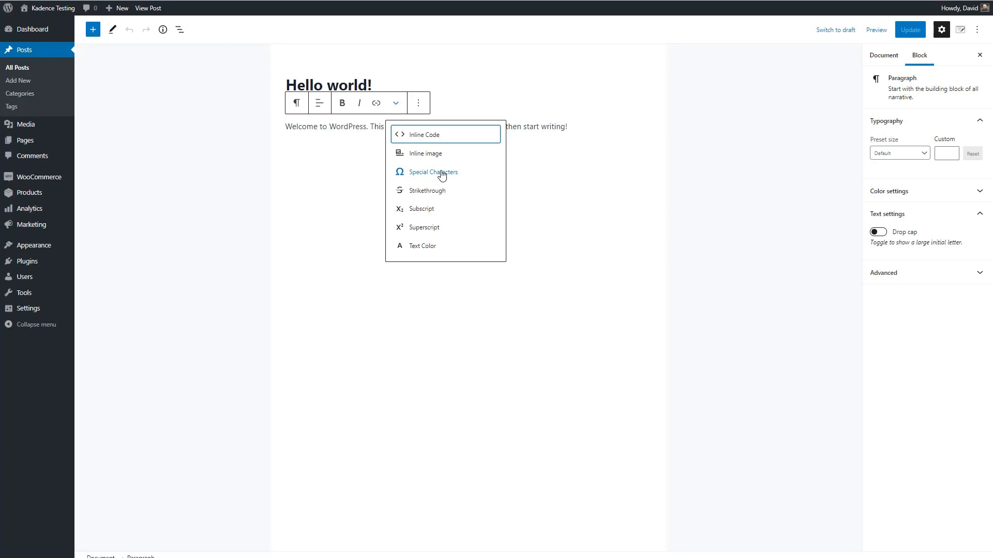
click(434, 171)
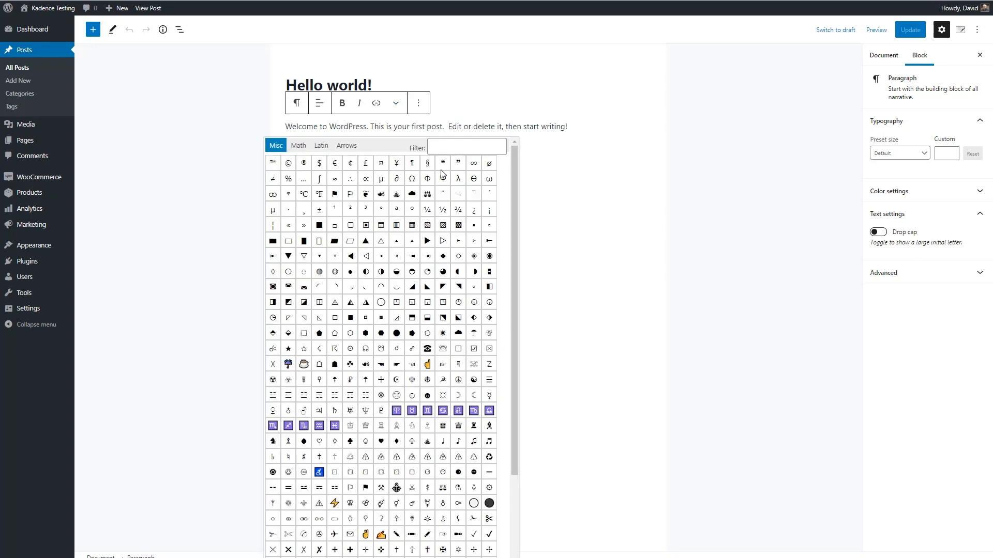
scroll(down, 3)
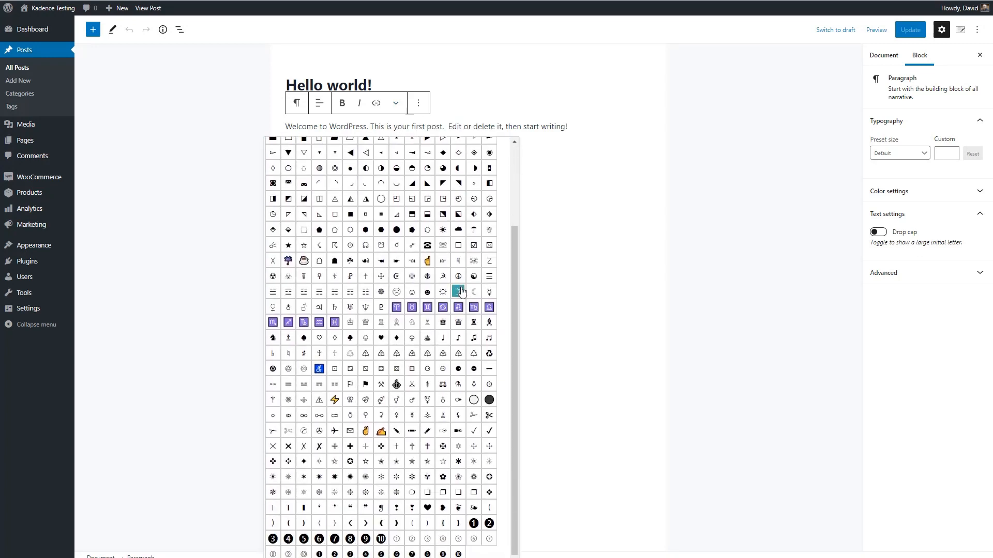
mouse_move(465, 290)
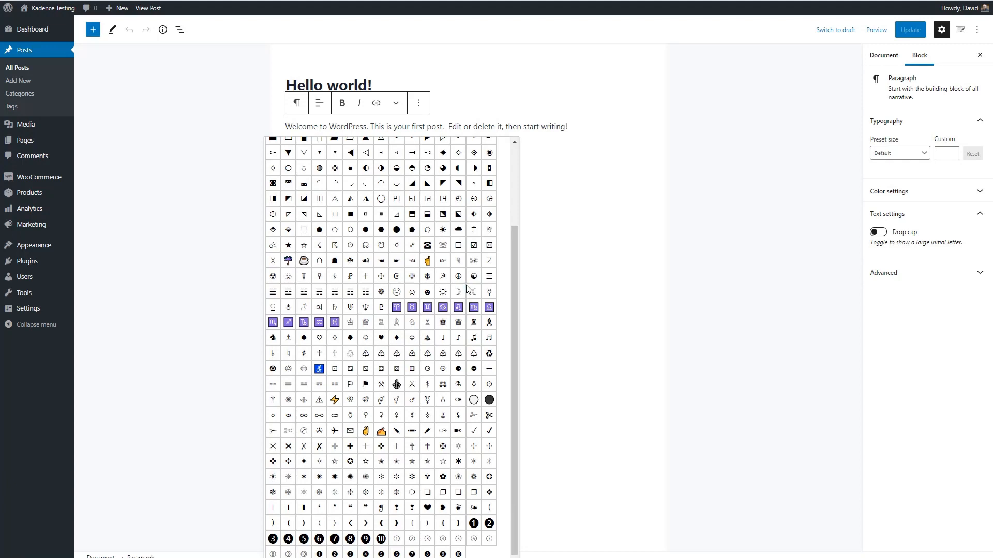
scroll(up, 3)
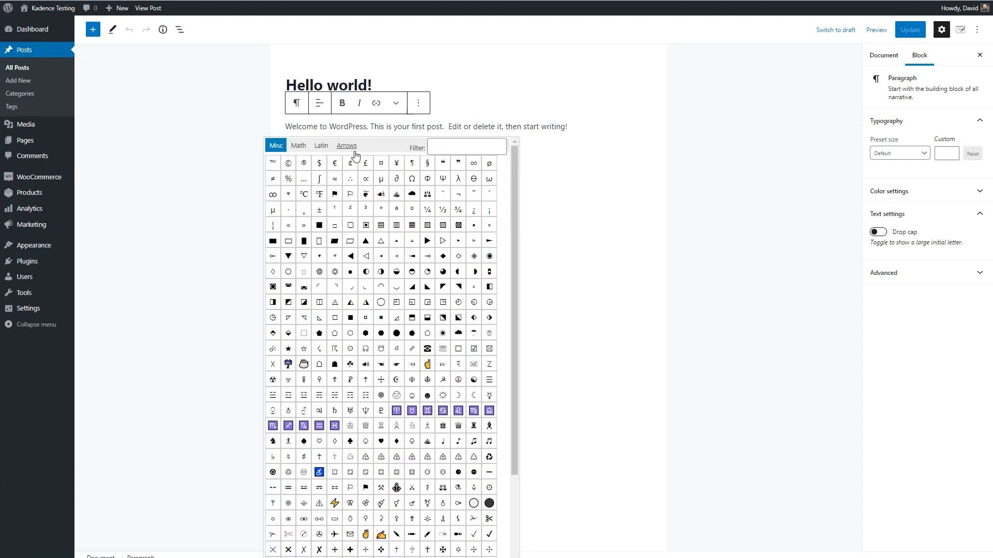
mouse_move(427, 364)
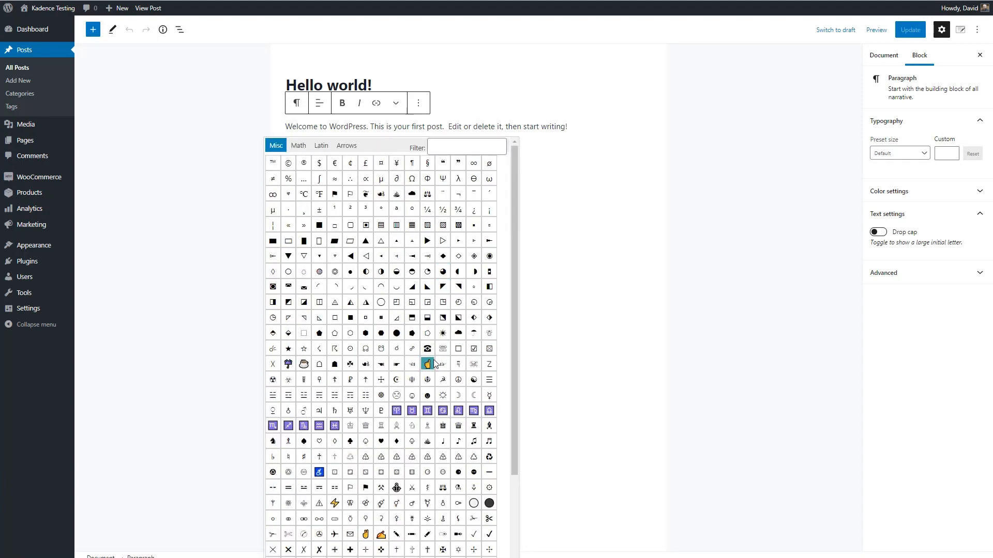
Step: Insert the hand symbol after "This is" and update the Hello world post
click(427, 364)
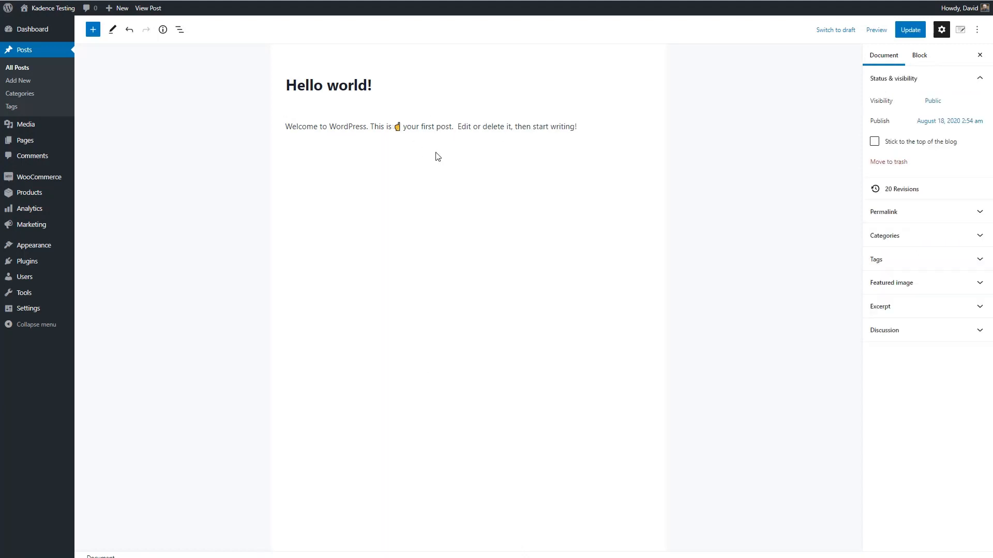
click(910, 29)
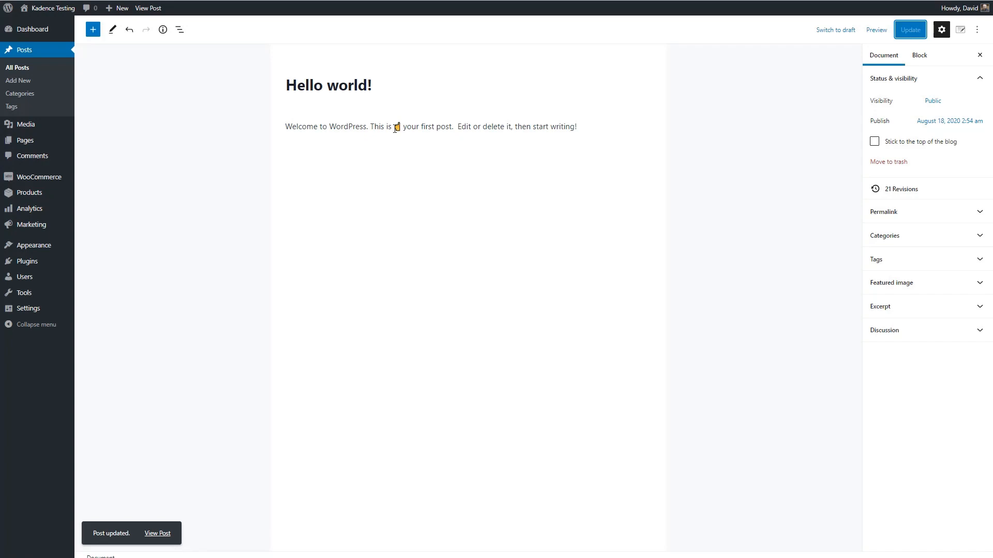
mouse_move(123, 214)
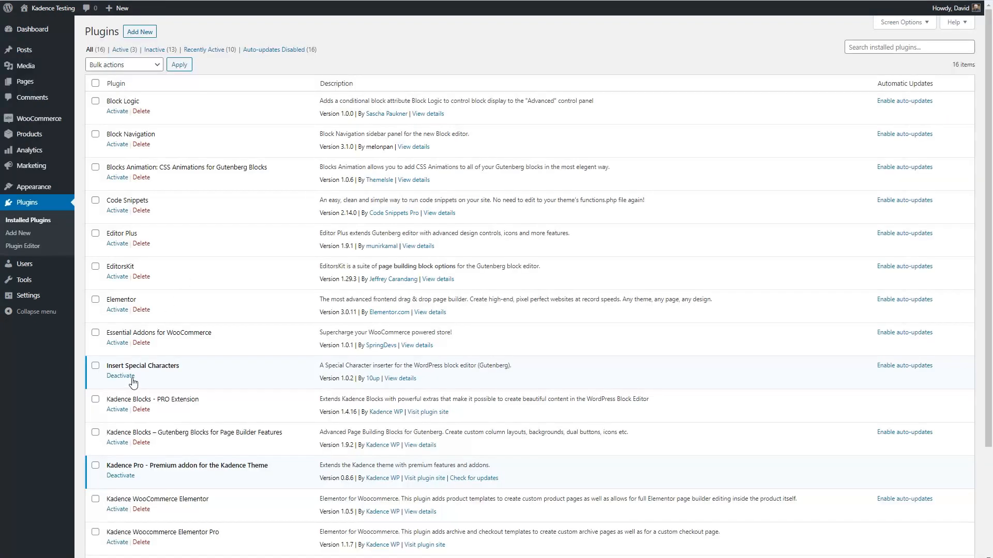
Step: Deactivate Insert Special Characters, then reopen Hello world! from All Posts with the hand symbol intact
click(120, 375)
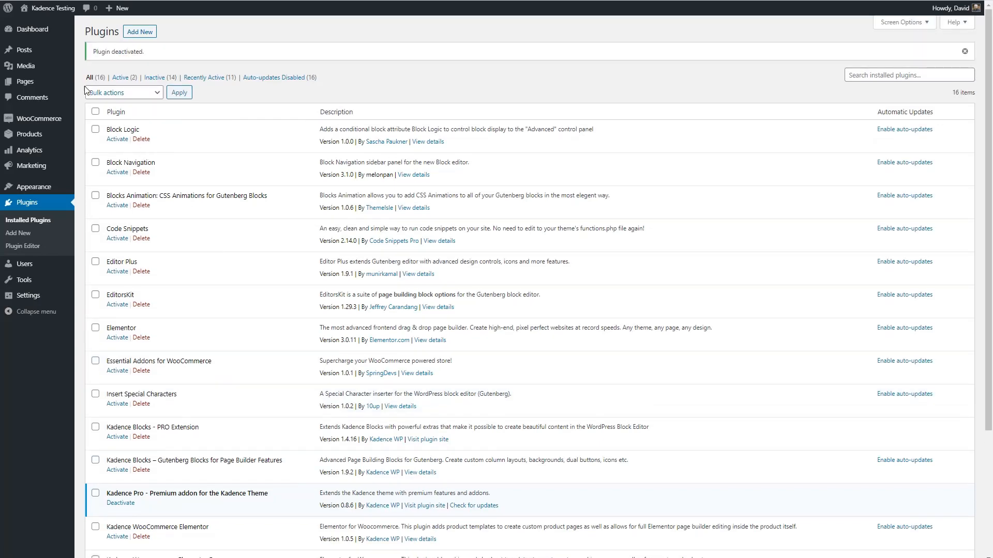
click(24, 50)
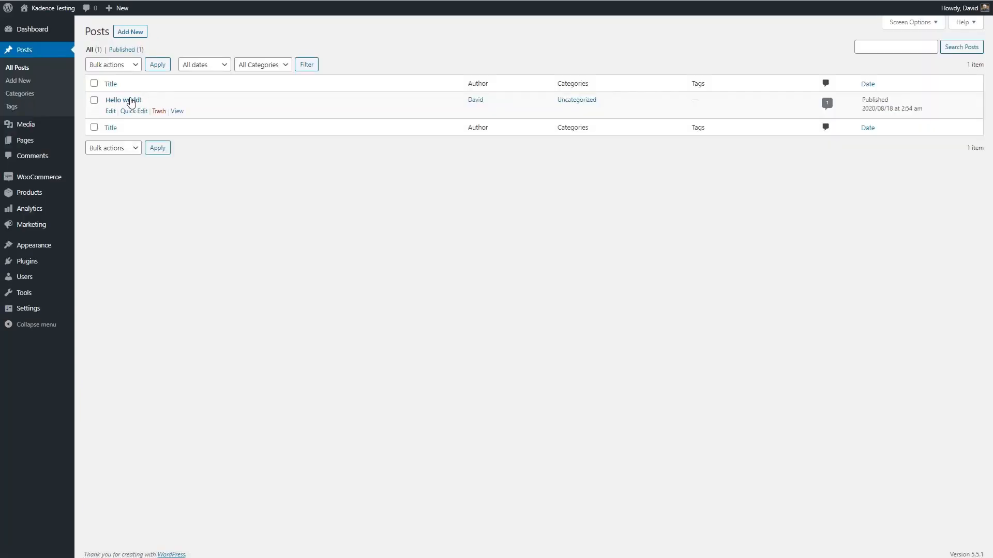
click(123, 100)
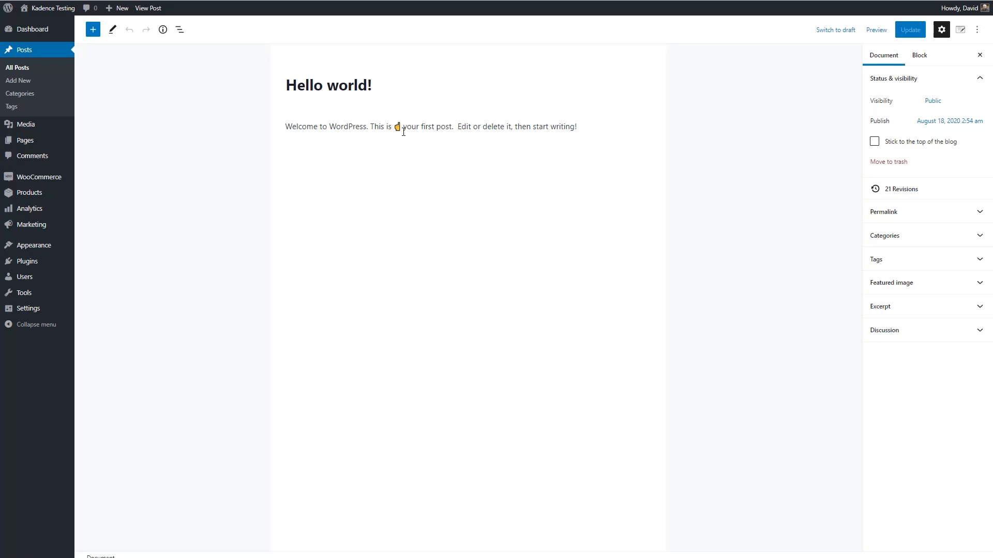
mouse_move(425, 154)
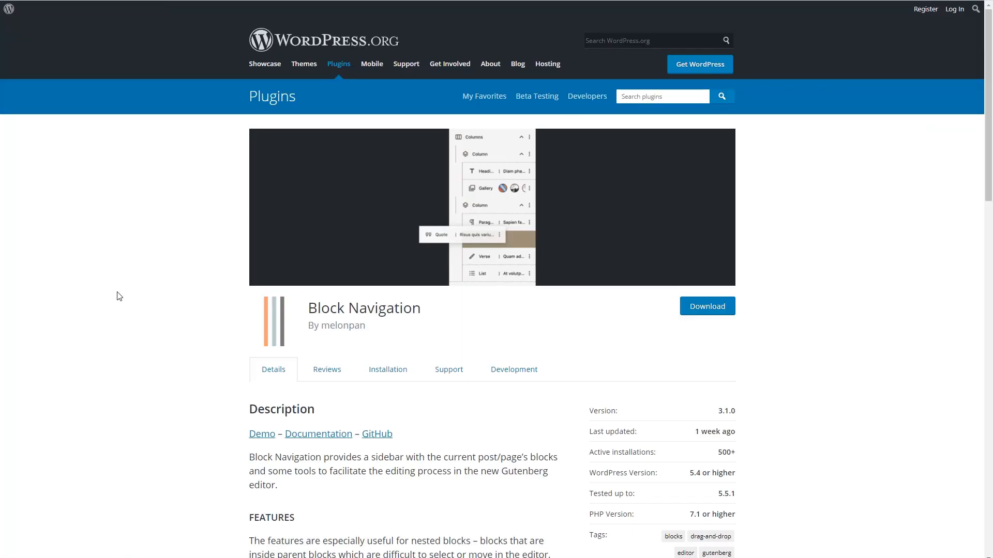
mouse_move(144, 303)
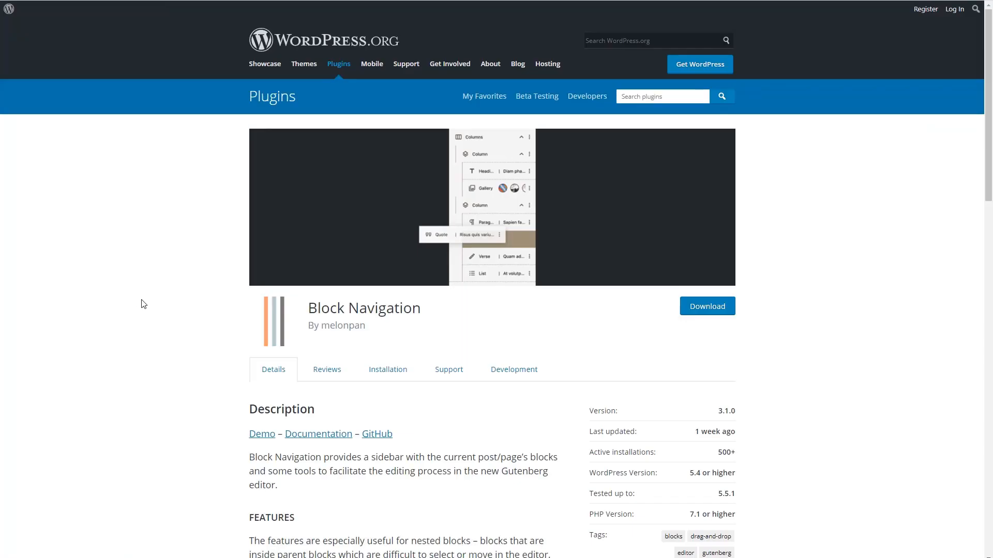
mouse_move(405, 334)
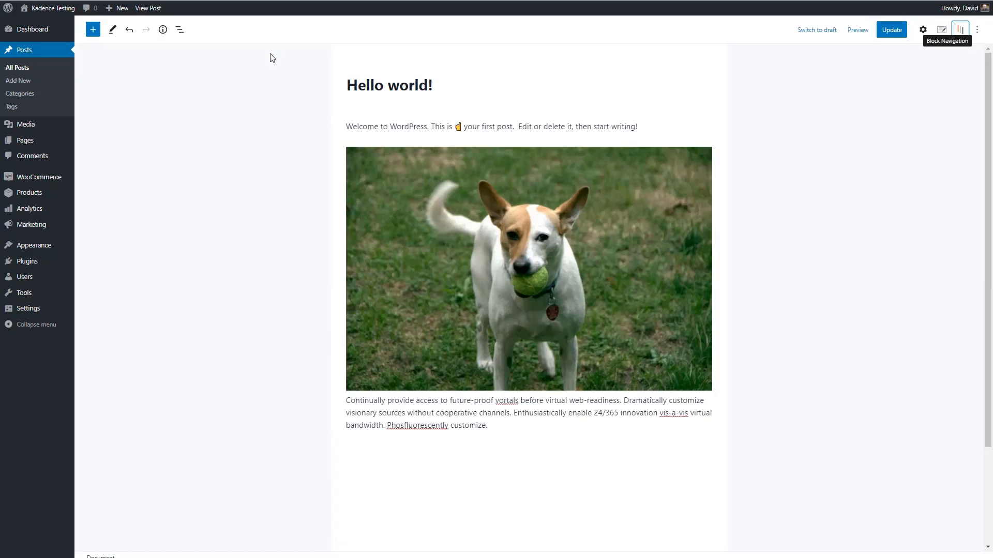
mouse_move(247, 86)
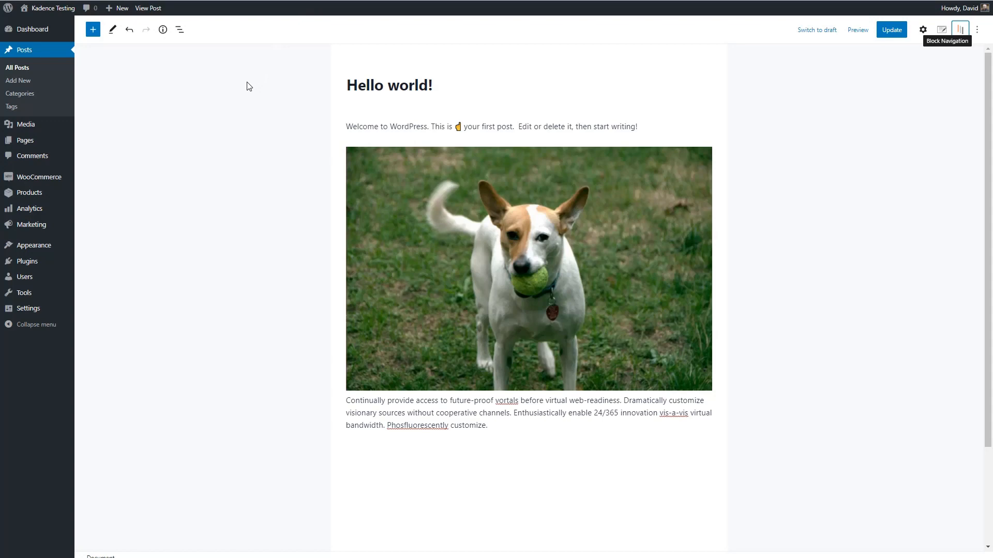
mouse_move(187, 69)
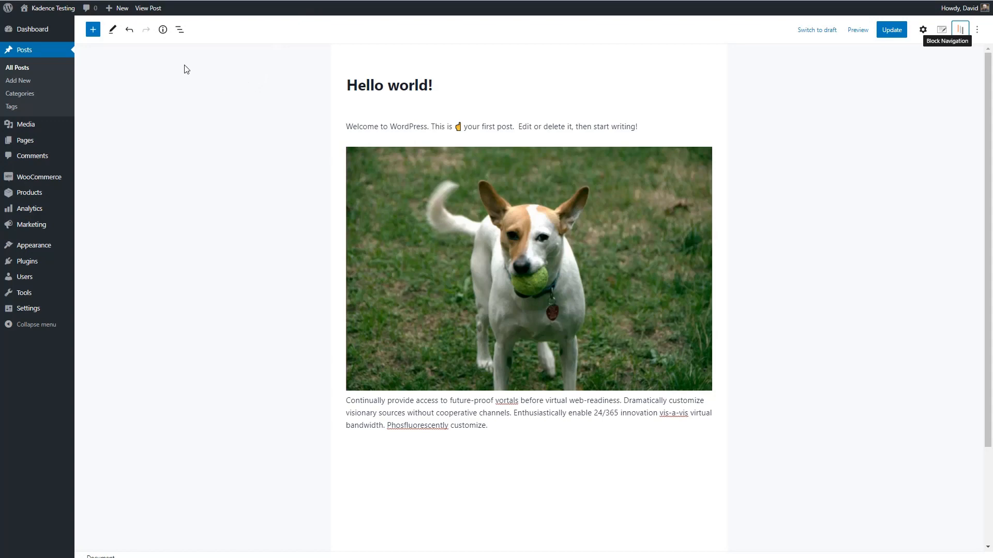
mouse_move(180, 29)
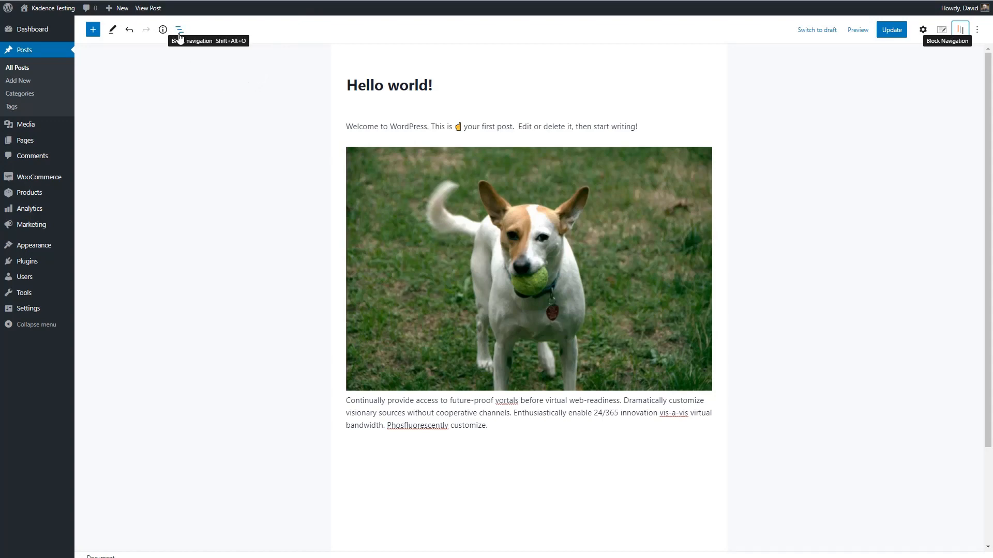
click(179, 29)
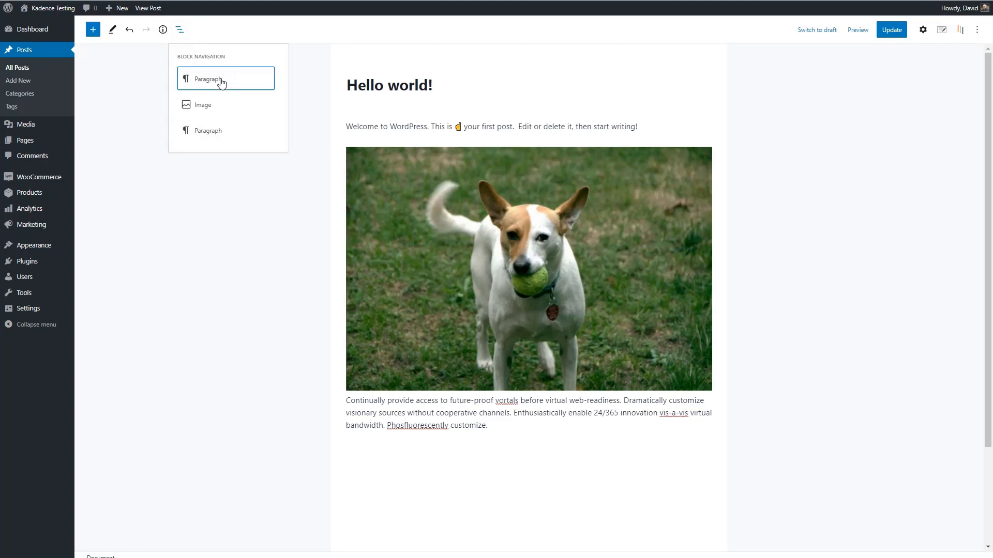
mouse_move(205, 80)
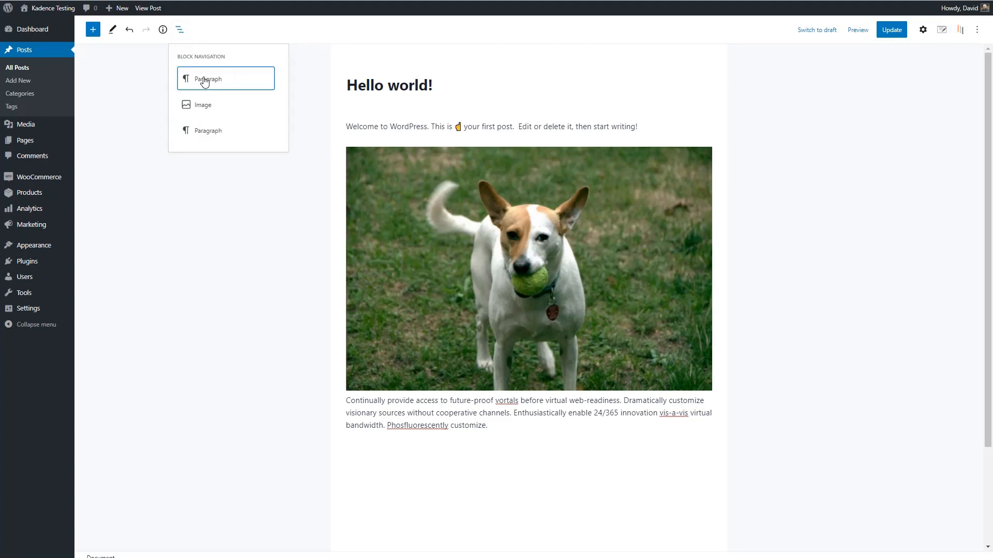
click(204, 104)
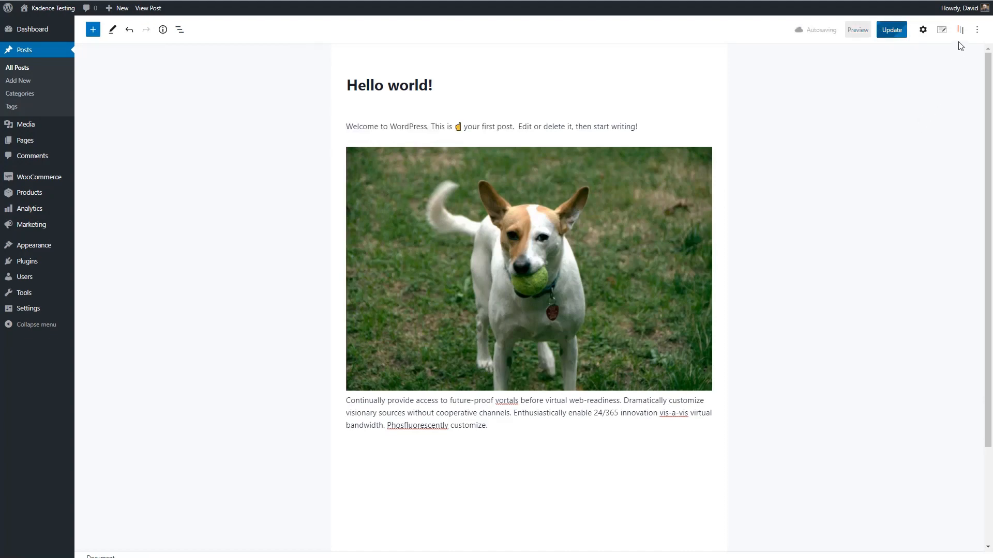
mouse_move(959, 29)
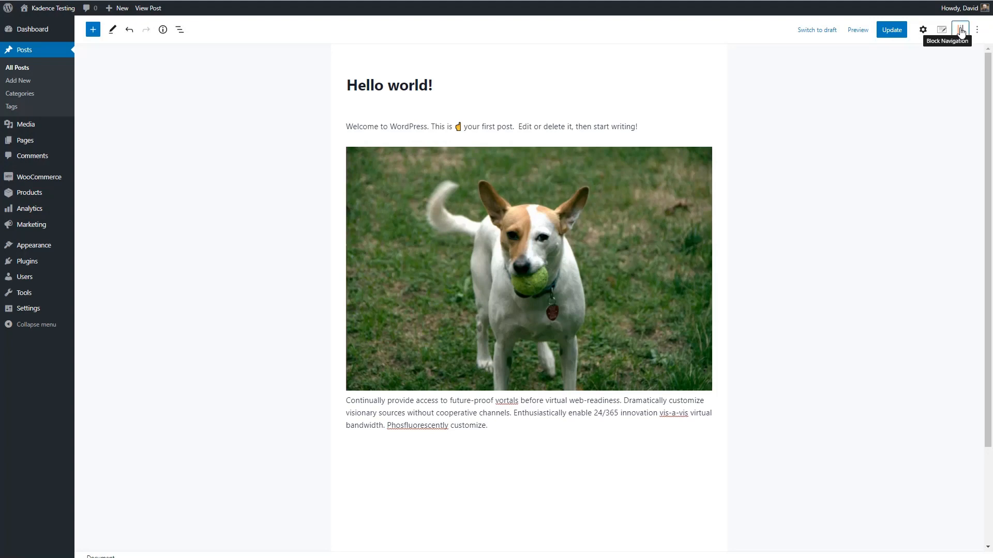
Step: Show the Block Navigation sidebar listing the two paragraphs and the dog image
click(960, 29)
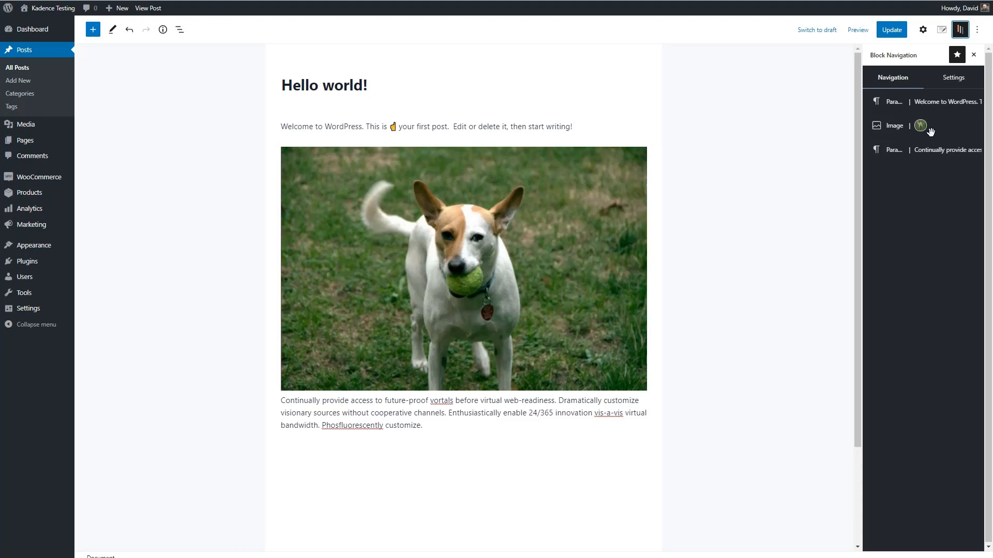
mouse_move(931, 107)
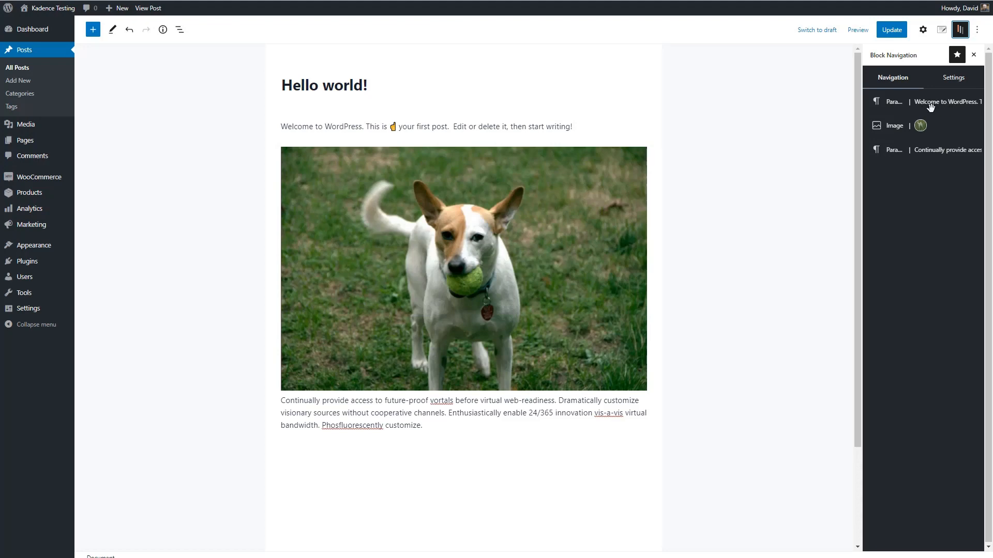
mouse_move(922, 126)
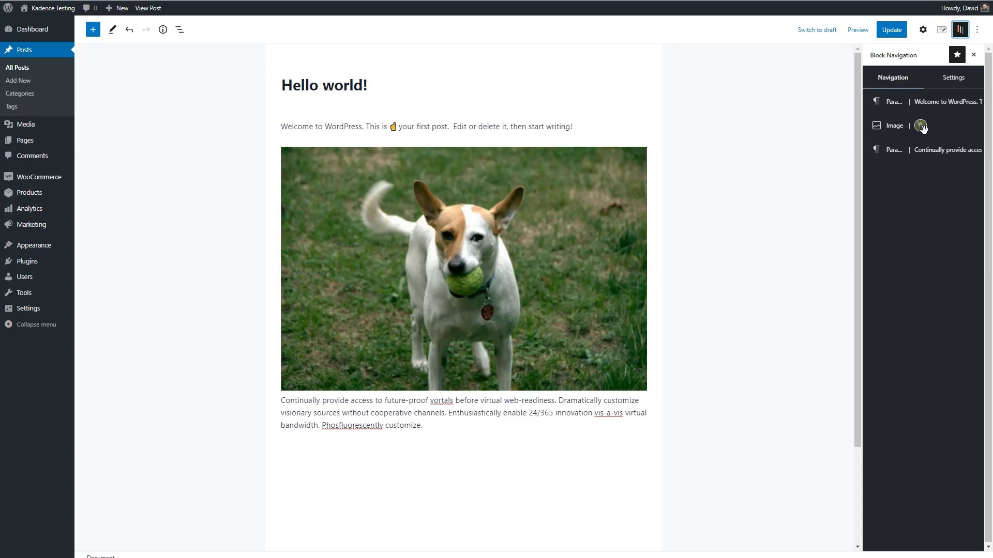
mouse_move(929, 150)
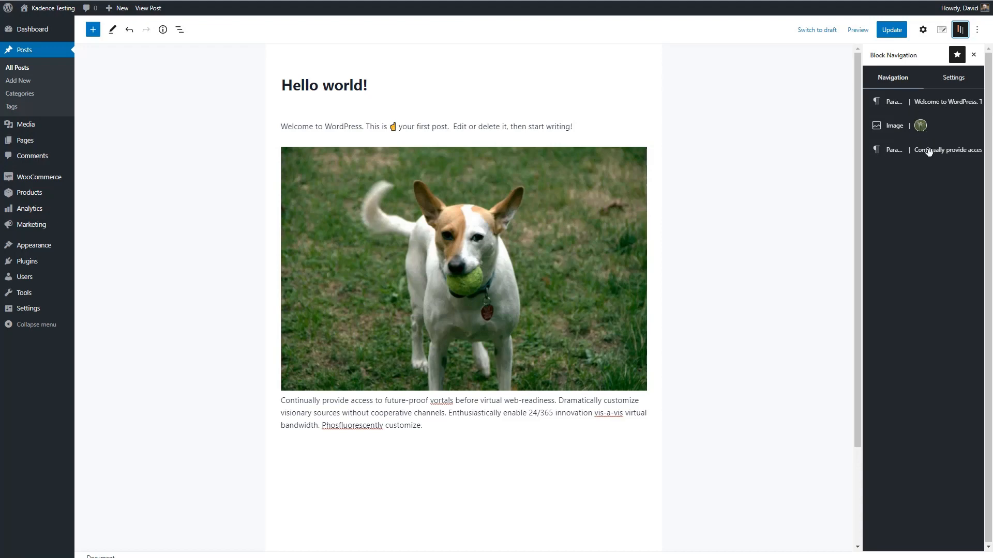
mouse_move(889, 172)
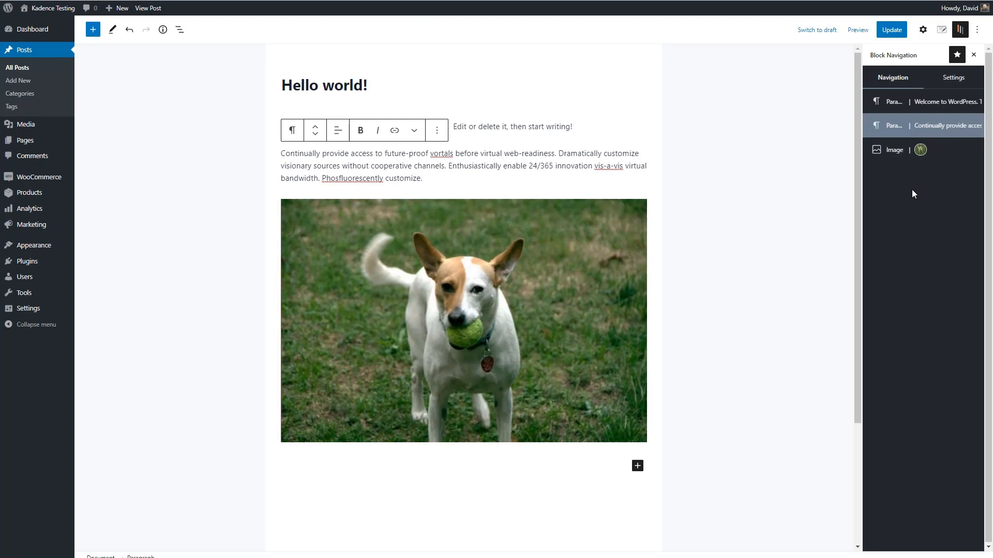
mouse_move(925, 184)
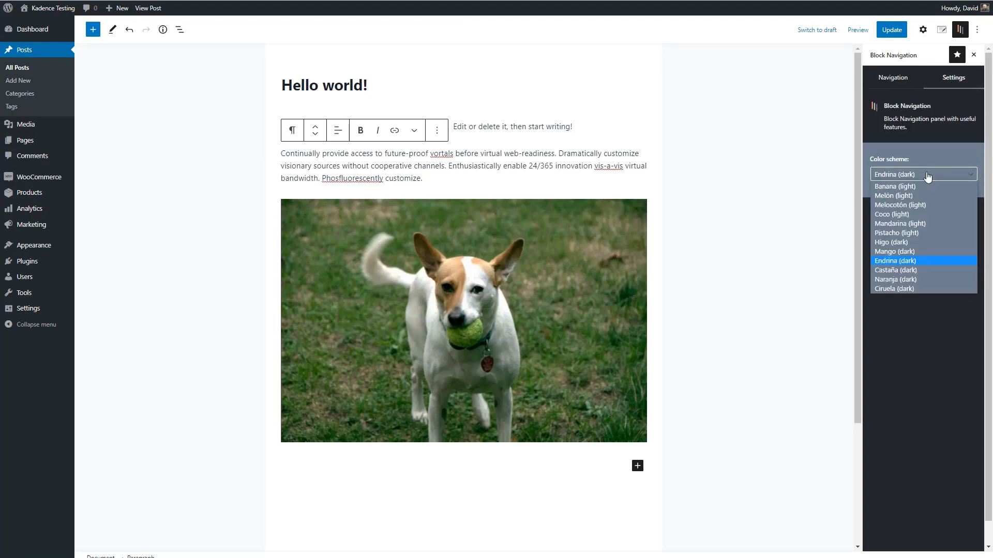
Step: Pick another Block Navigation colour scheme, then jump to a block's settings via its ⋮ menu
click(891, 78)
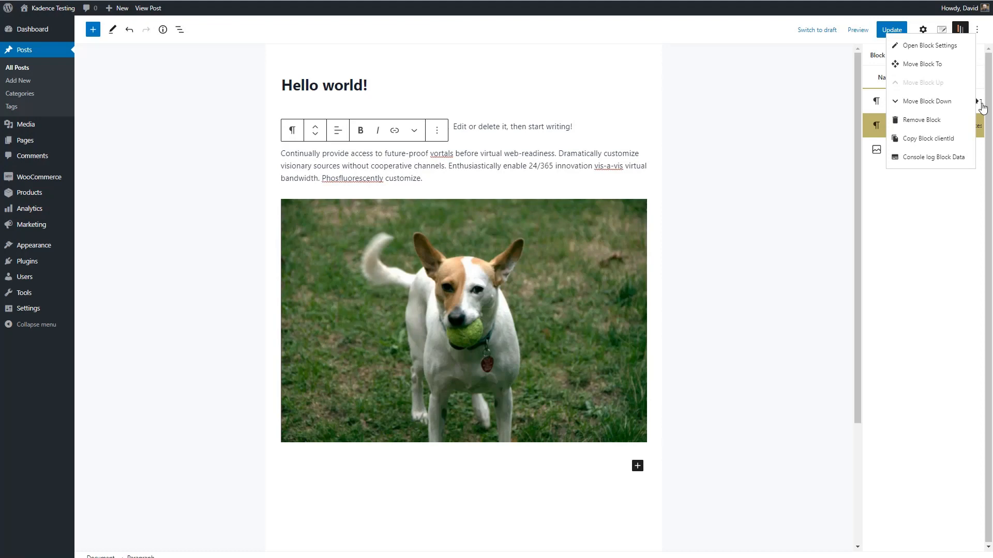
mouse_move(931, 139)
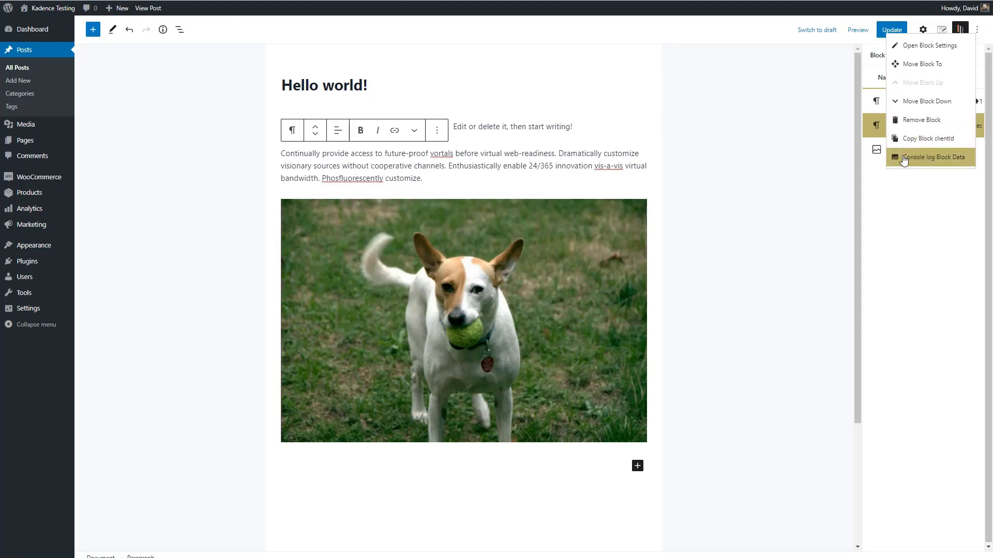
mouse_move(926, 162)
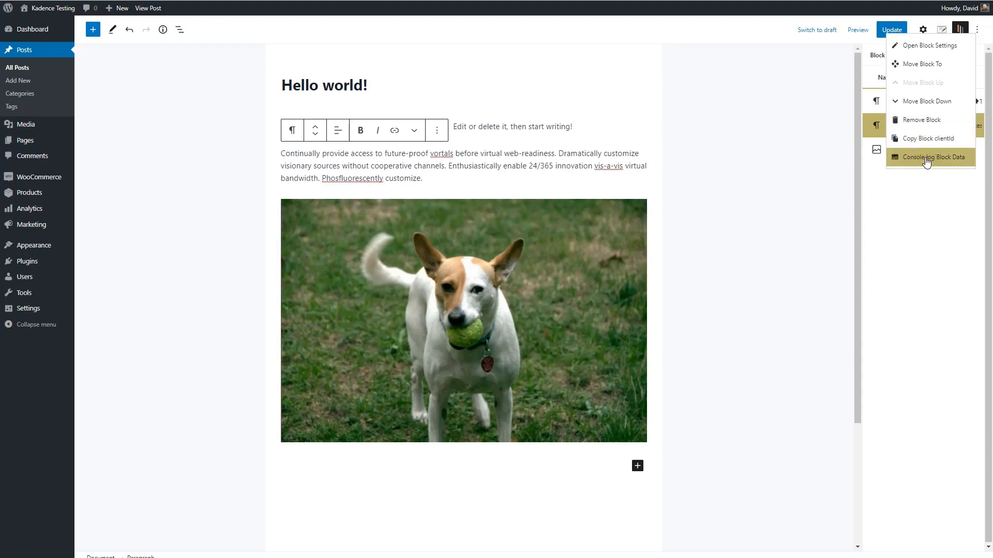
mouse_move(929, 100)
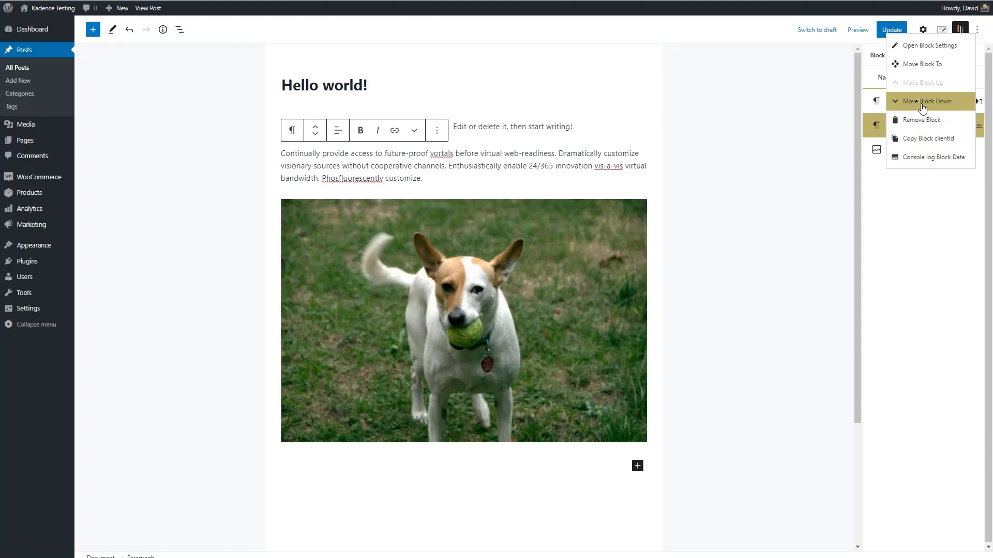
mouse_move(926, 45)
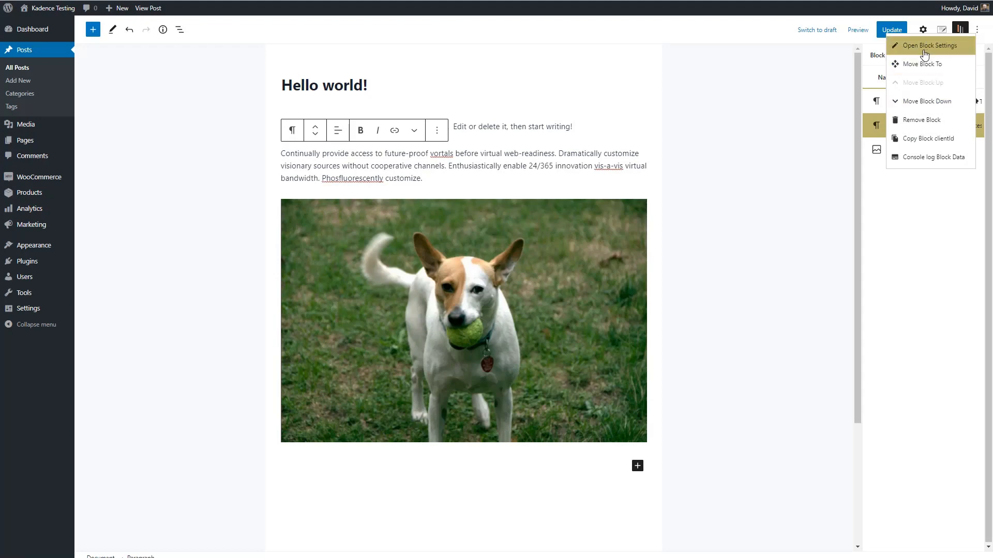
click(920, 44)
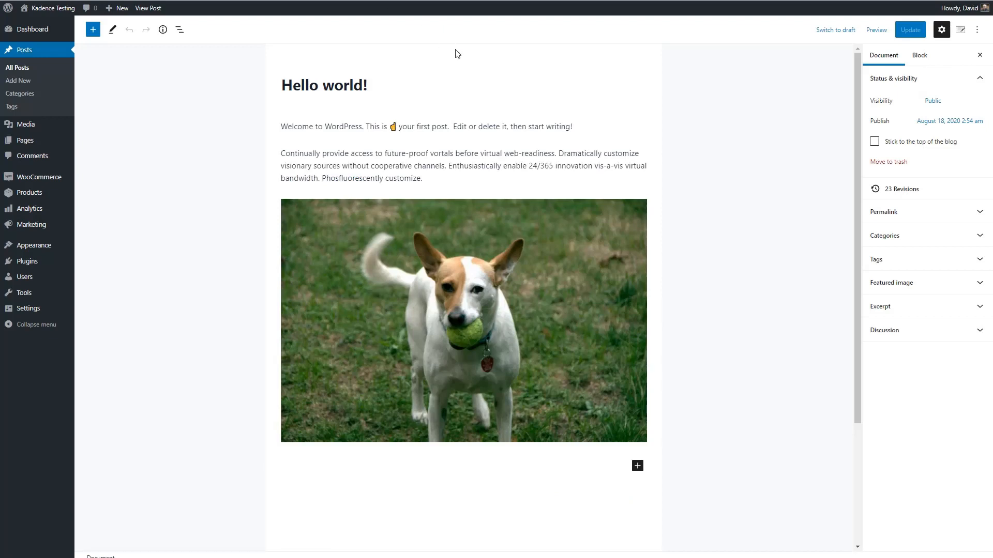
Step: Select the dog image and browse its Animation dropdown down to the final entries
click(464, 320)
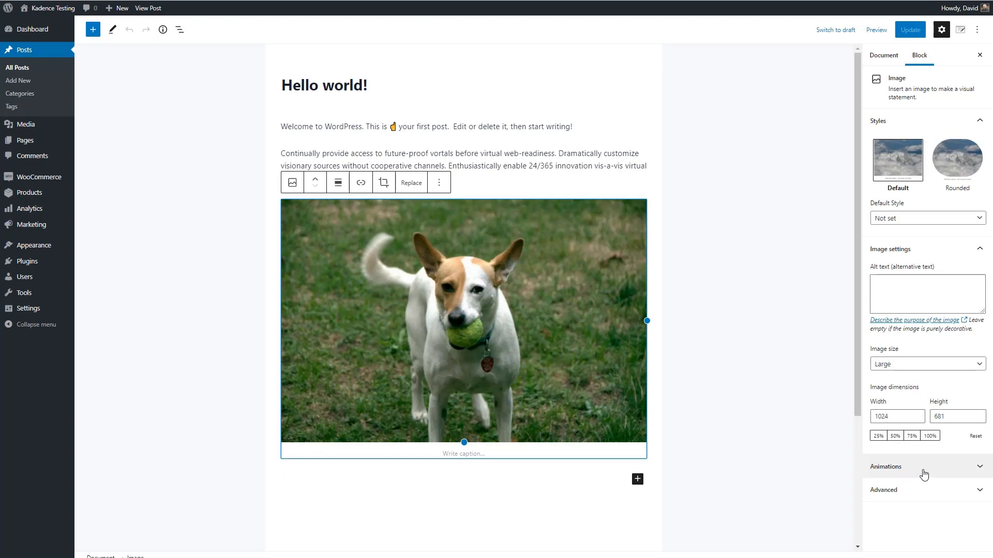
click(925, 466)
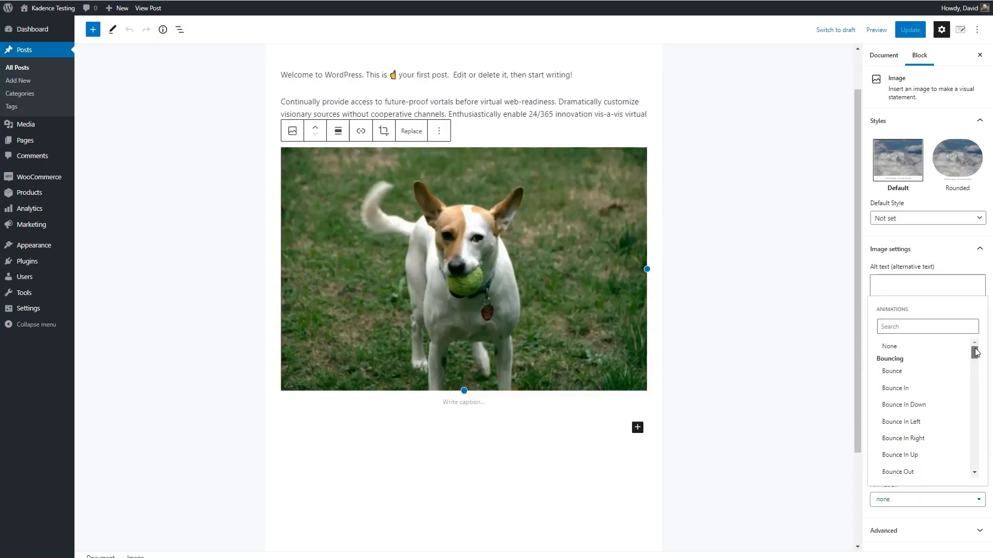
scroll(down, 3)
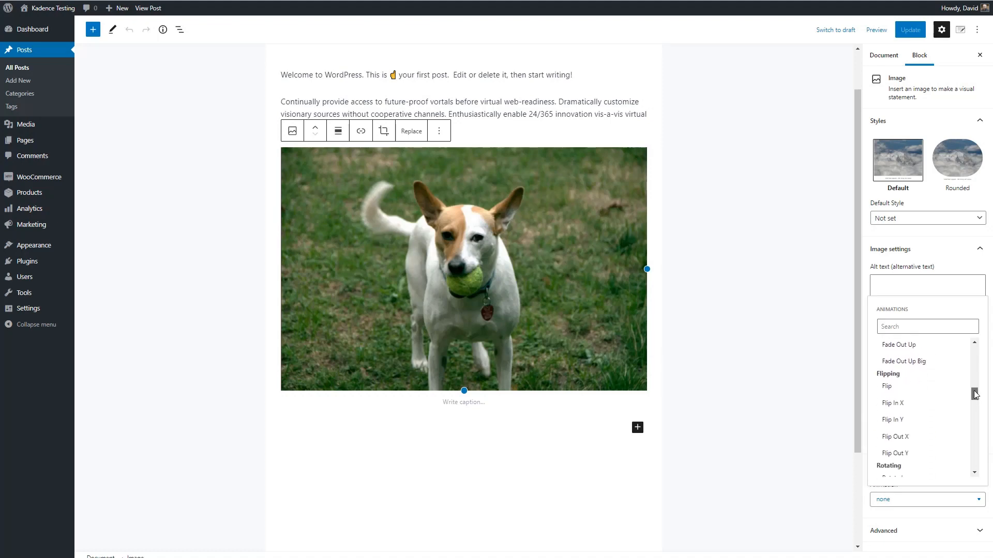
scroll(down, 3)
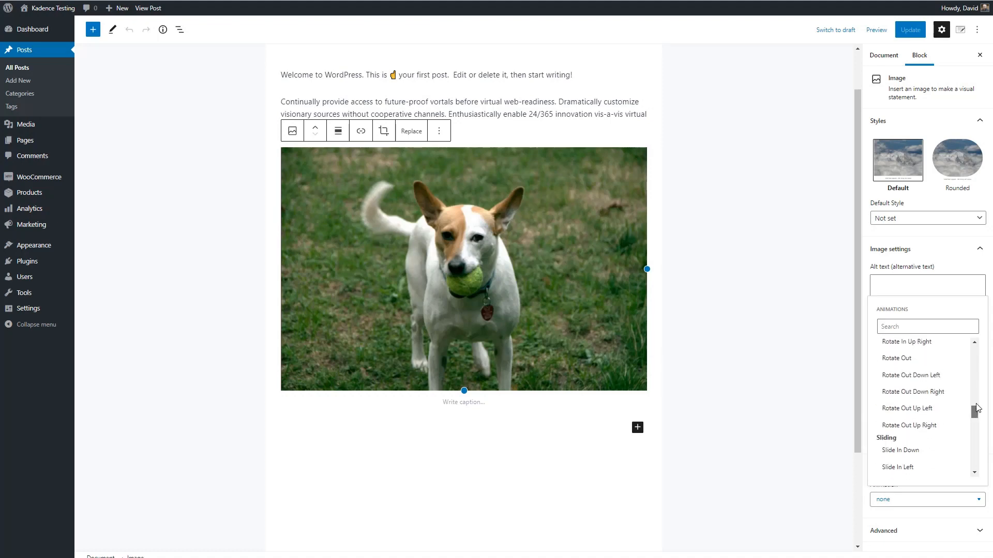
scroll(up, 3)
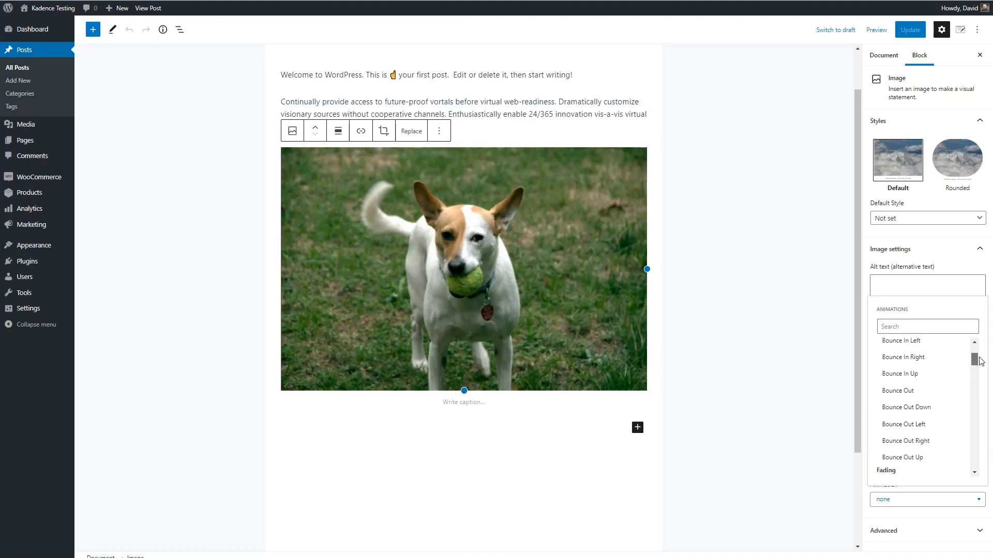
scroll(down, 3)
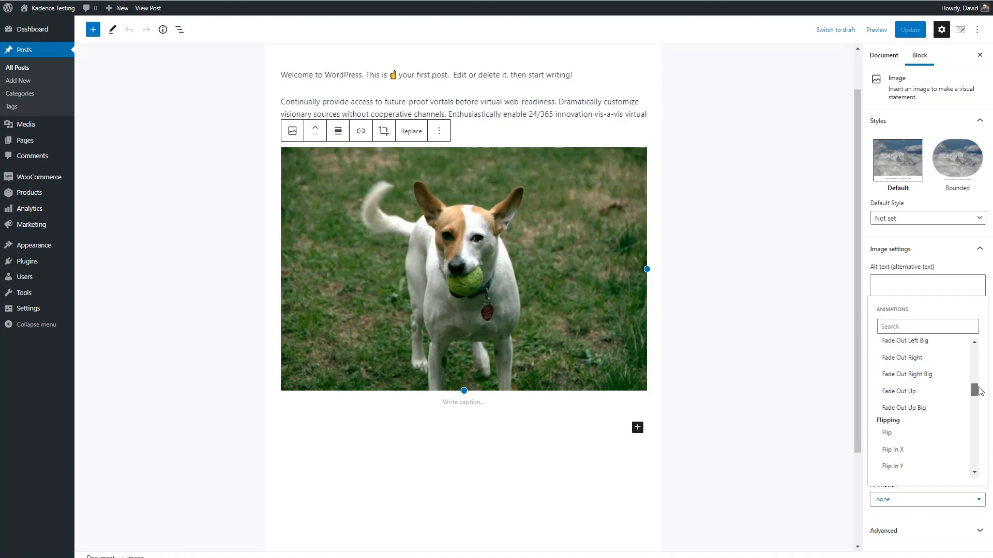
scroll(down, 3)
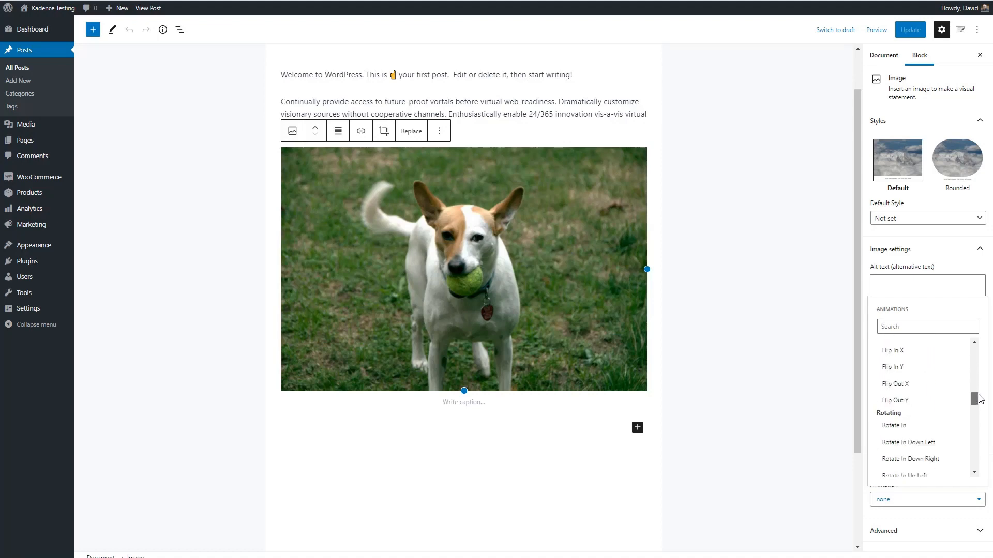
scroll(down, 3)
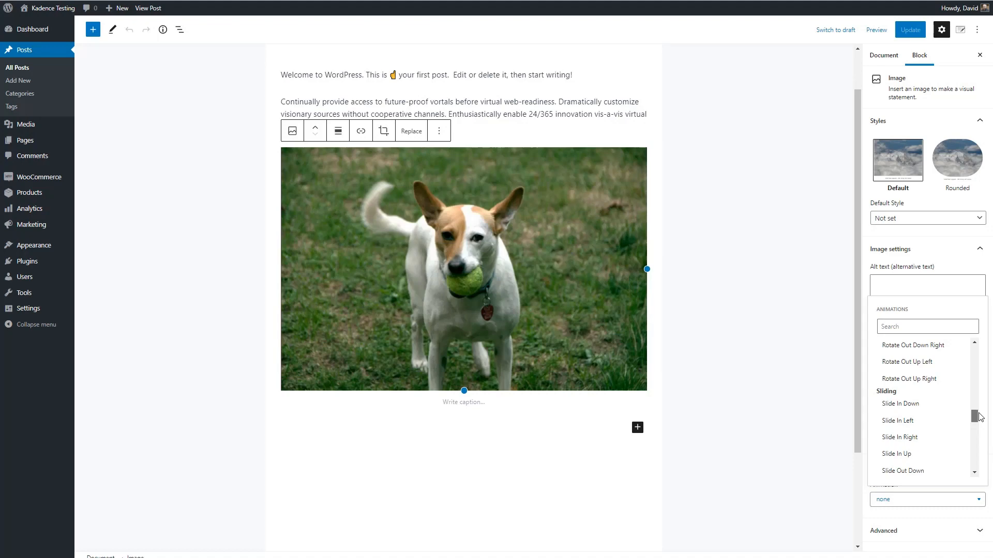
scroll(down, 3)
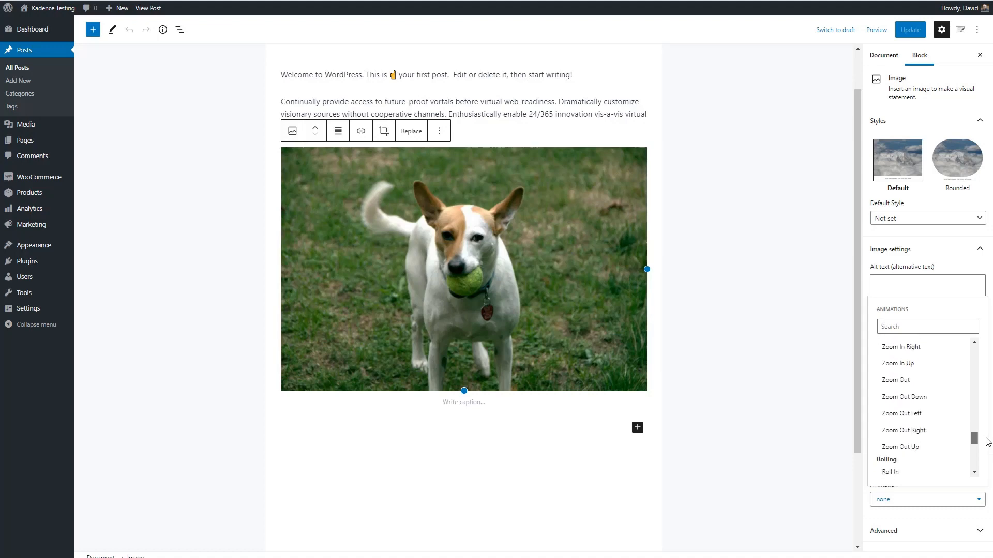
scroll(down, 3)
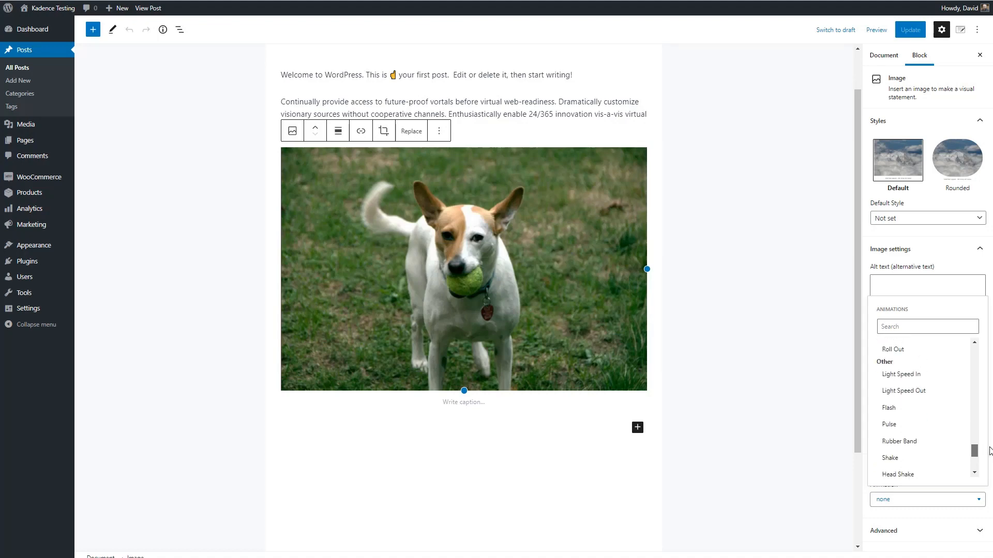
scroll(down, 3)
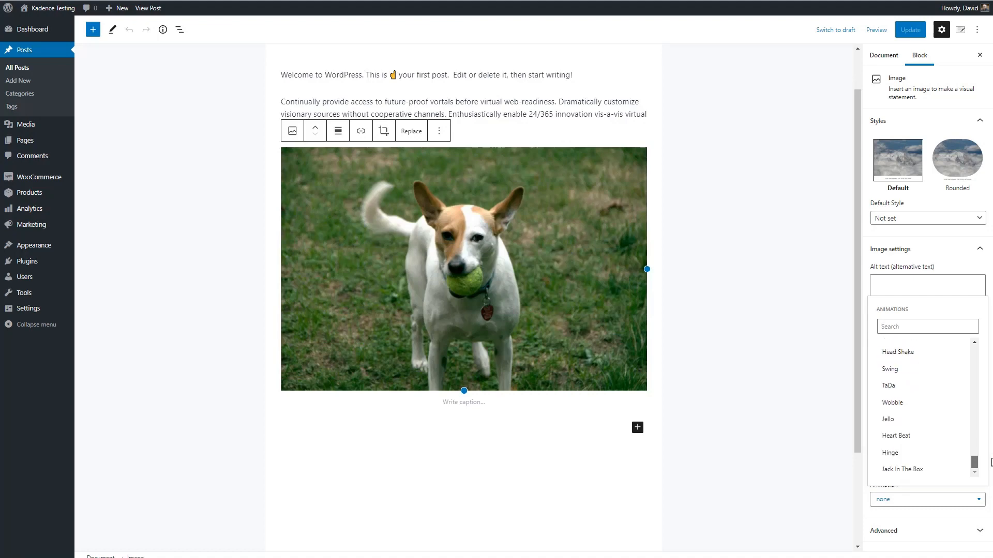
Step: Give the dog image a Jack In The Box animation with 200 ms delay and slow speed
click(902, 469)
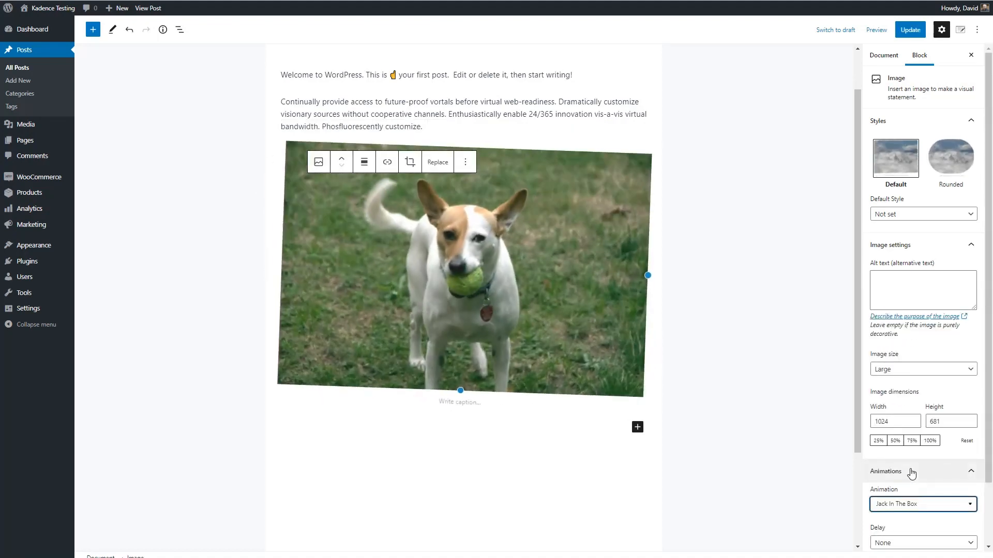
scroll(down, 3)
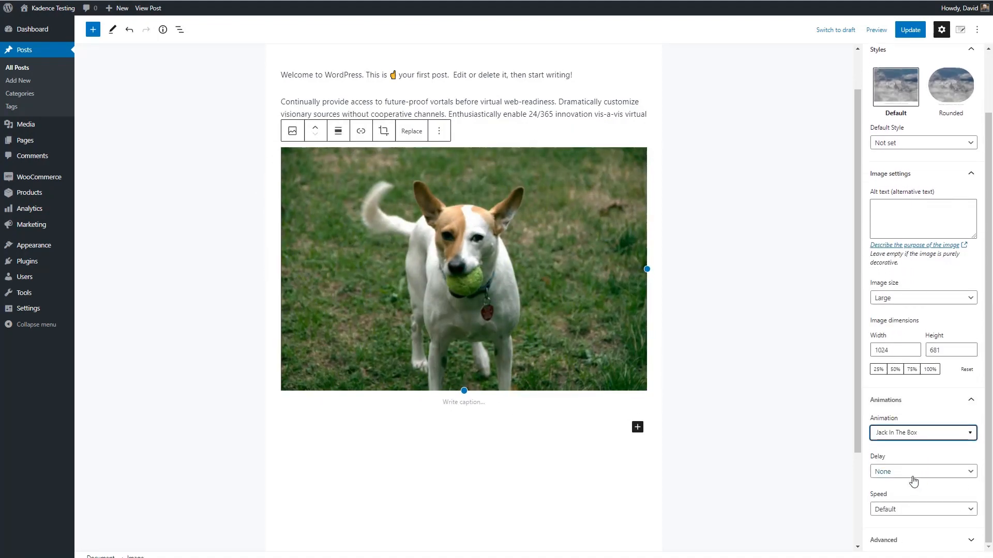
mouse_move(931, 477)
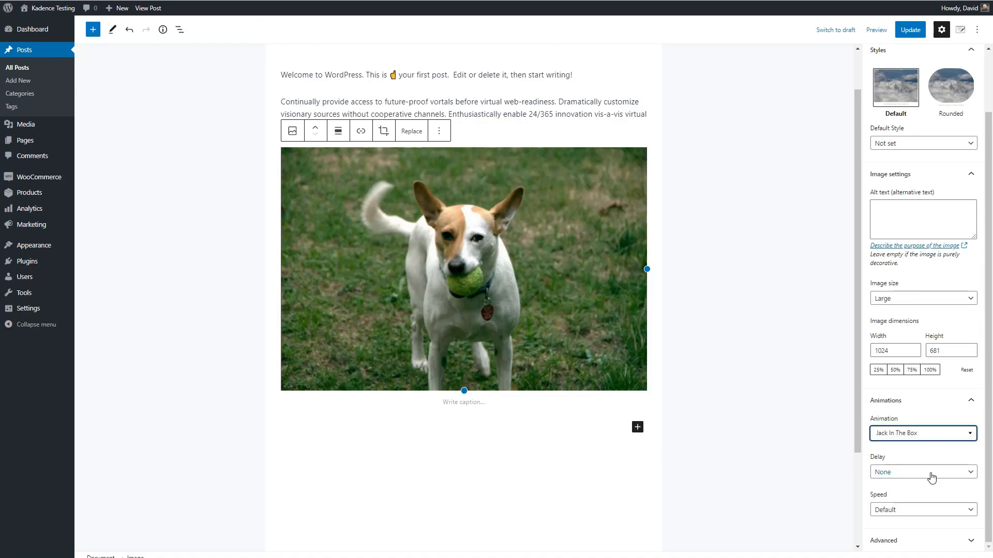
click(922, 471)
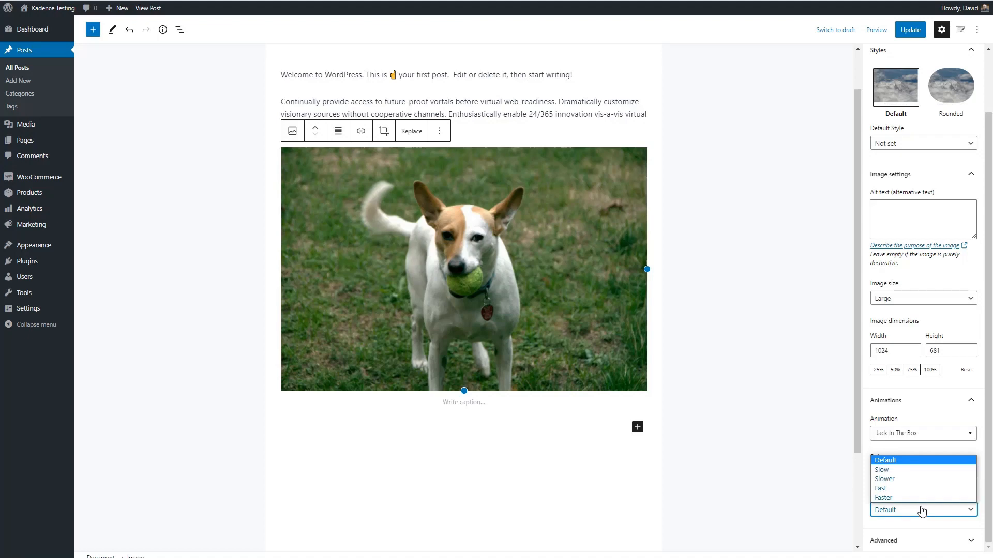
mouse_move(905, 479)
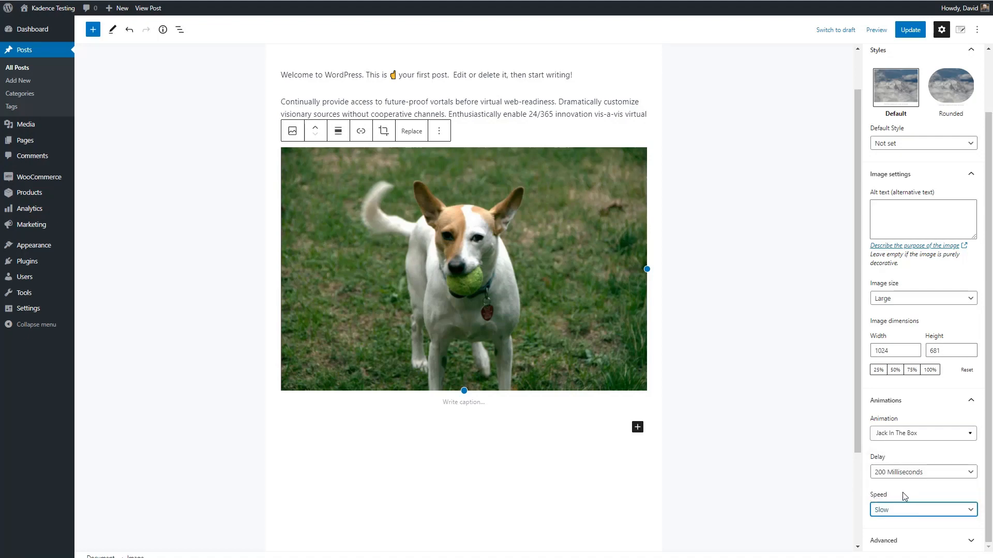
click(909, 28)
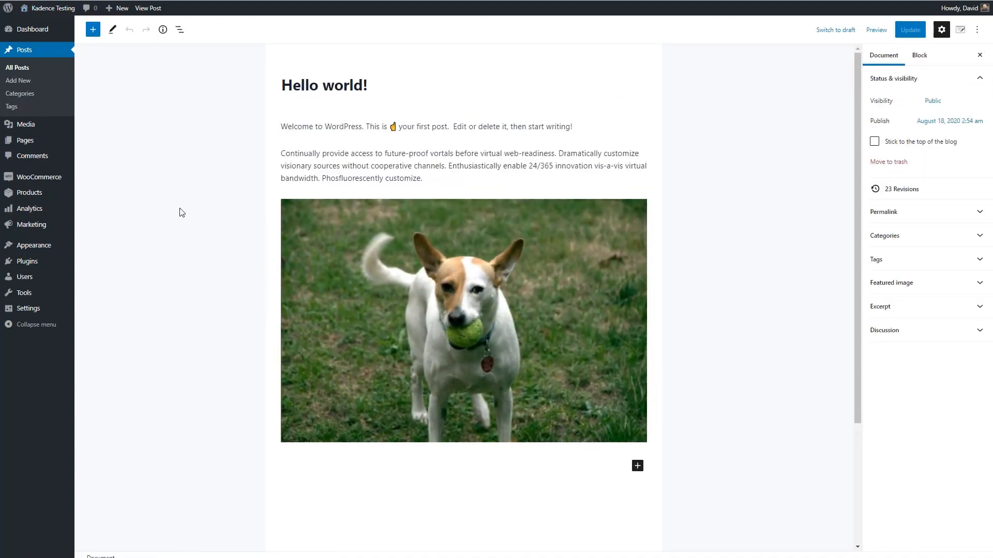
Step: Read the Syntax-highlighting Code Block plugin description down to the 'plugin wiki' link
click(909, 29)
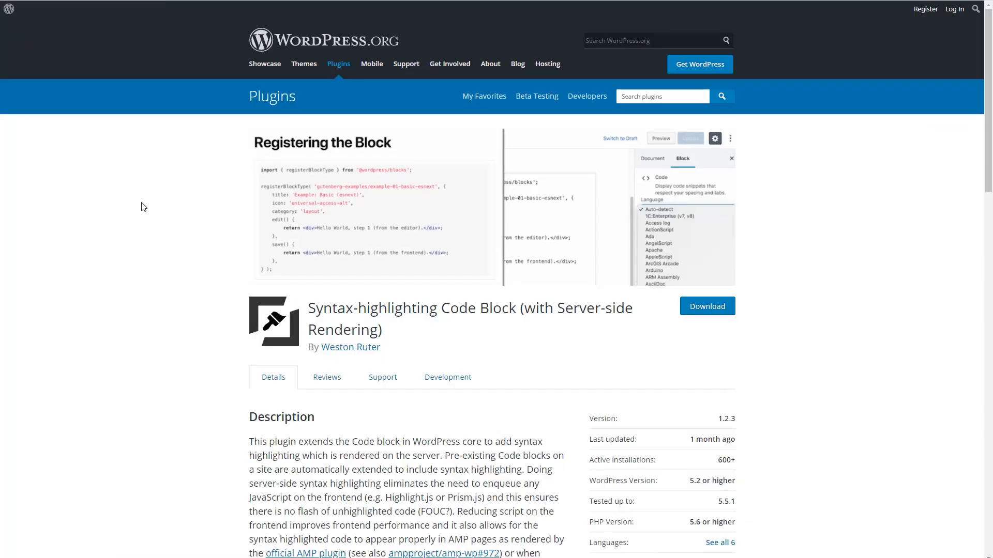
mouse_move(147, 220)
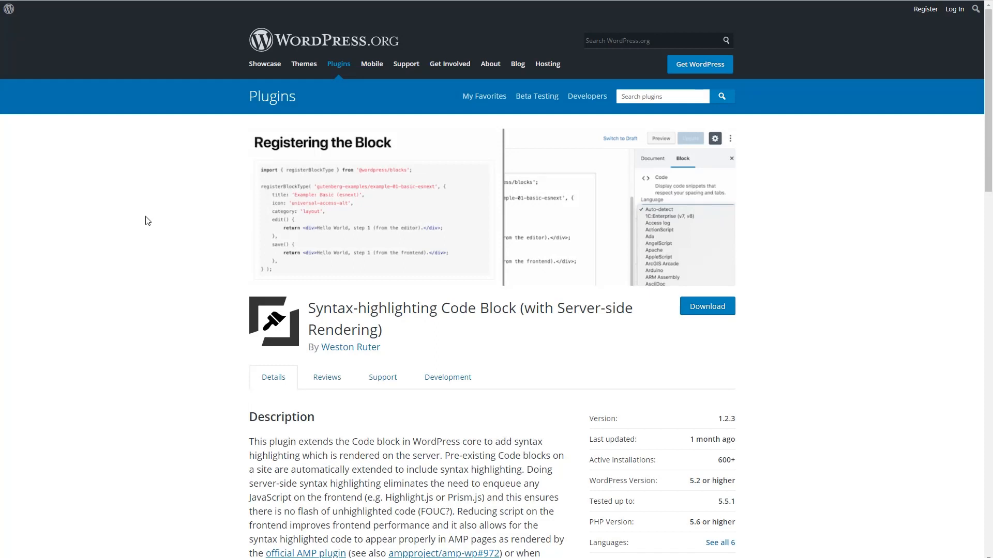
mouse_move(401, 323)
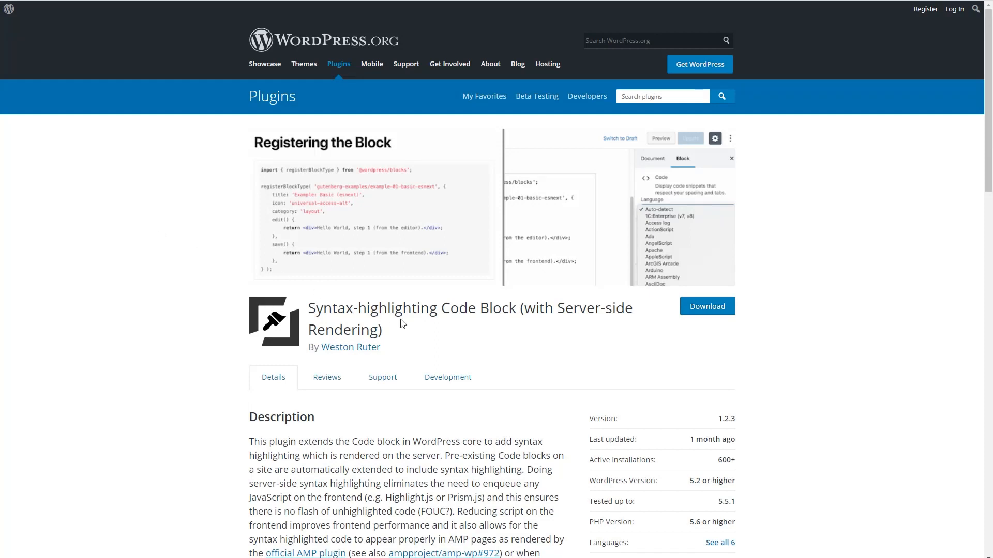
mouse_move(394, 326)
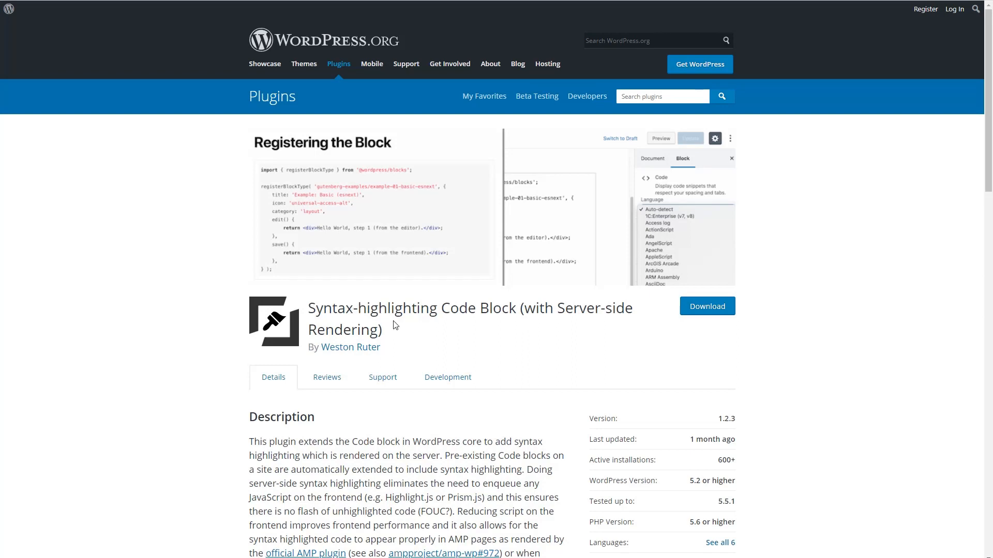
mouse_move(227, 312)
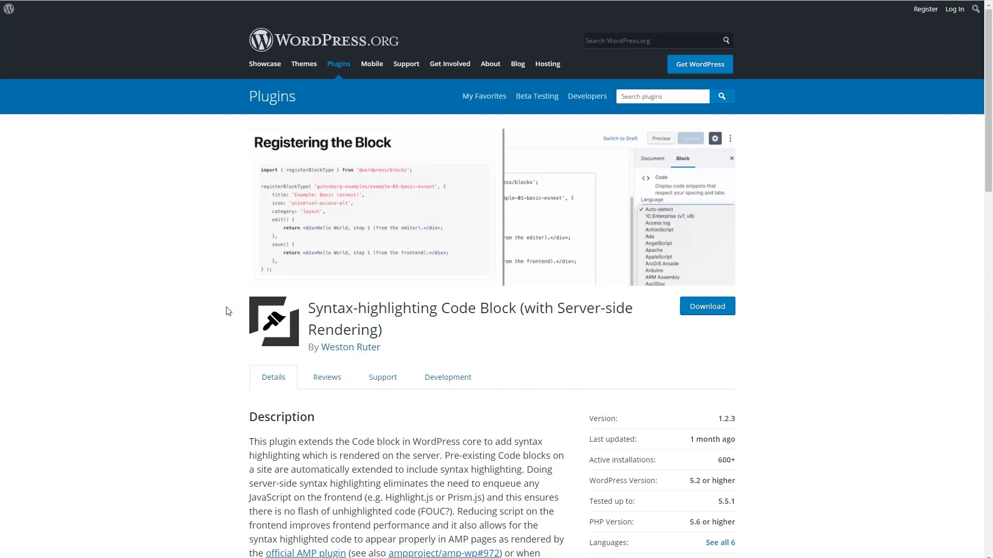
mouse_move(399, 354)
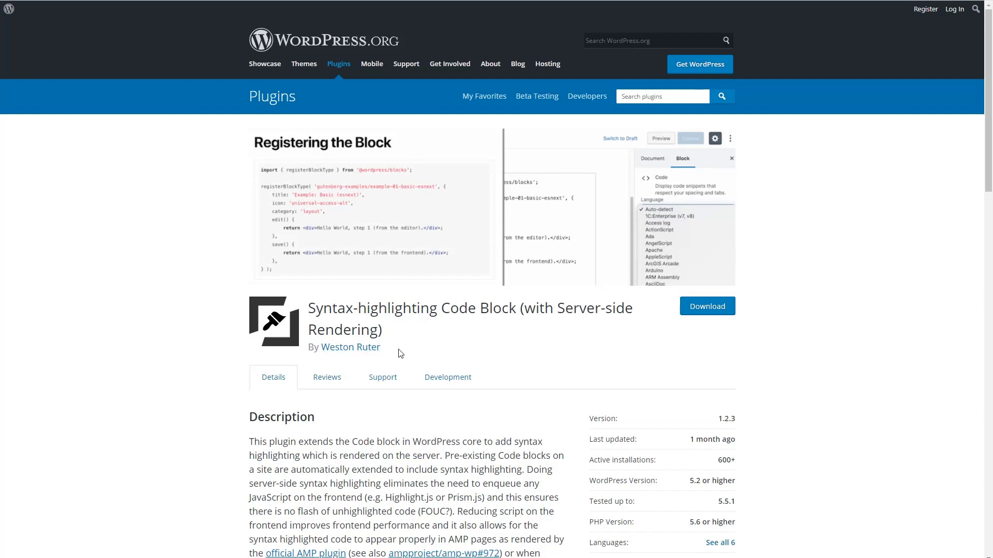
scroll(down, 3)
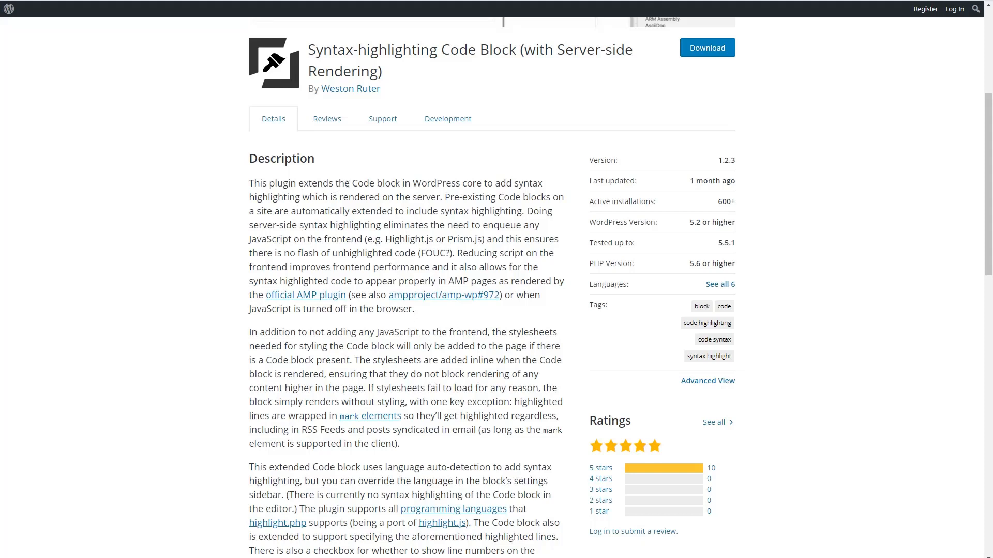
mouse_move(351, 183)
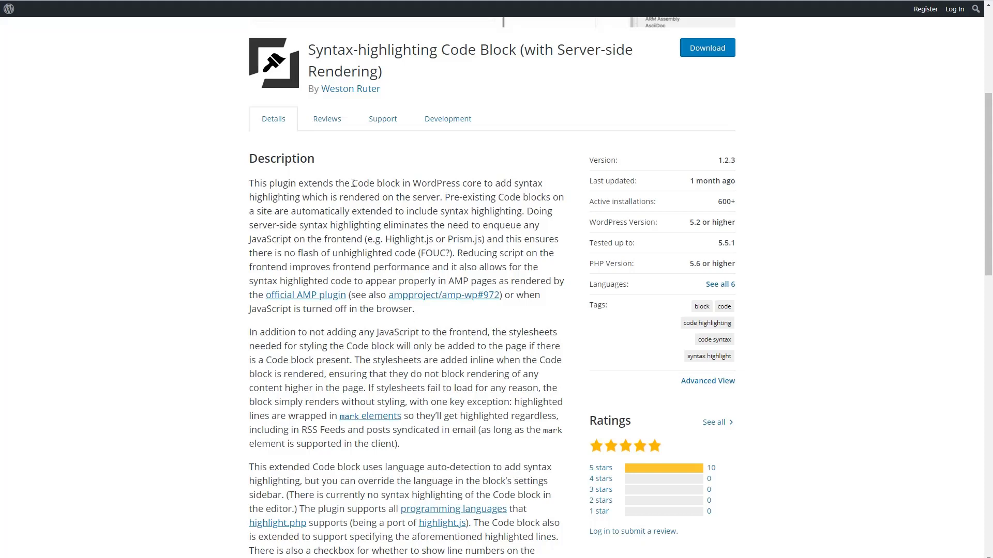
scroll(down, 3)
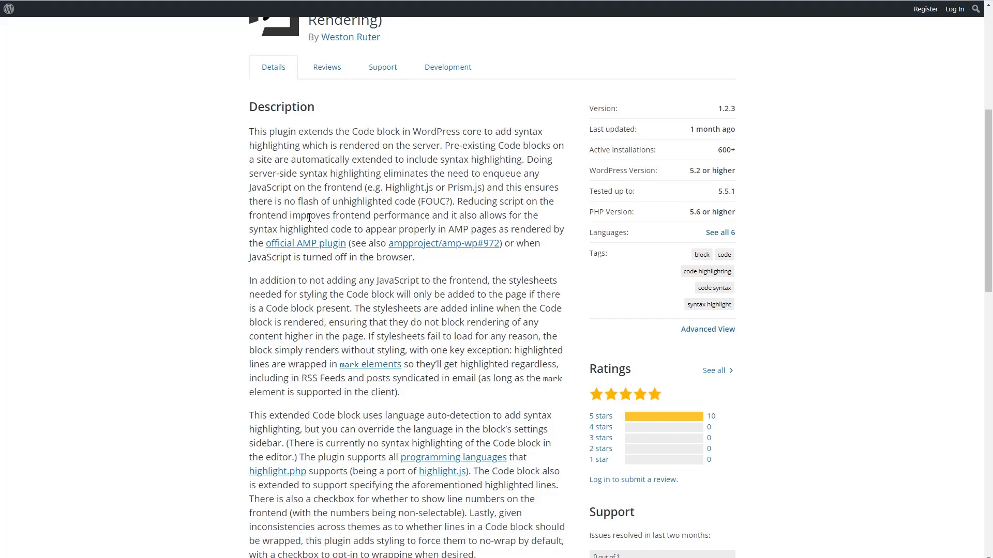
mouse_move(359, 277)
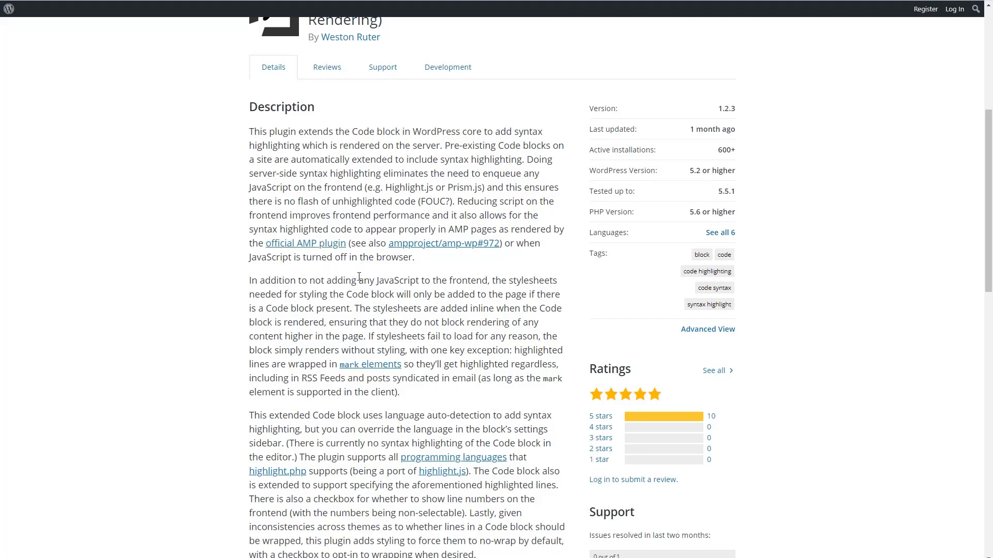
mouse_move(350, 277)
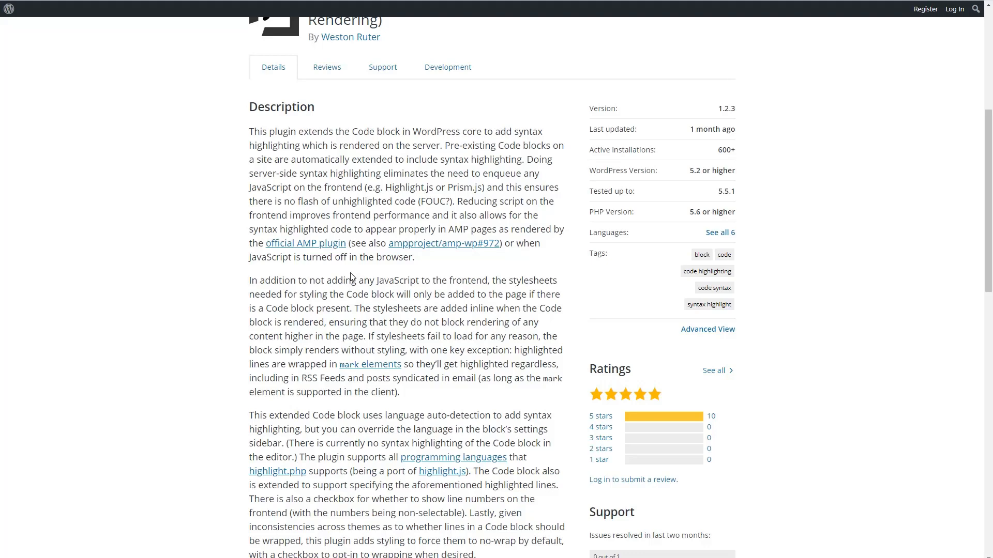
mouse_move(311, 253)
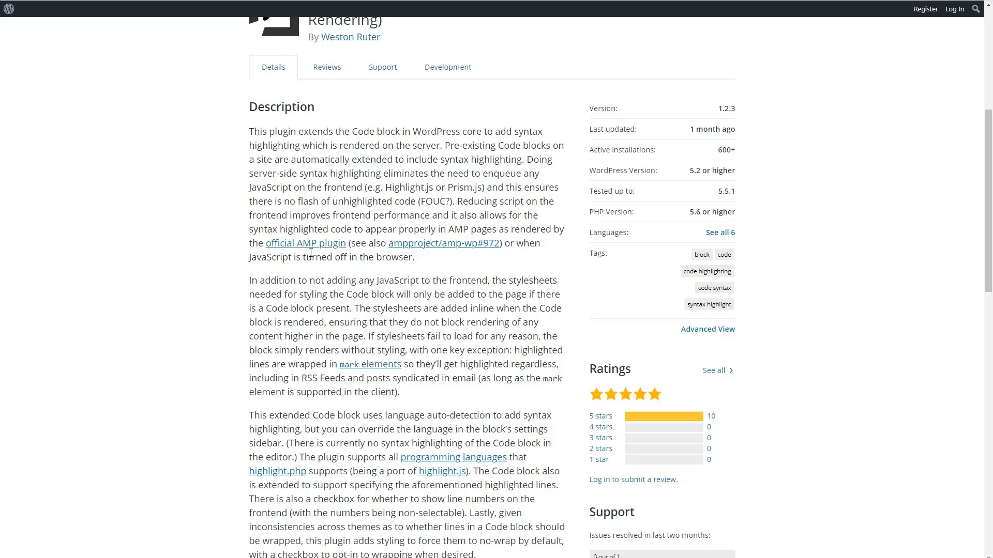
scroll(down, 3)
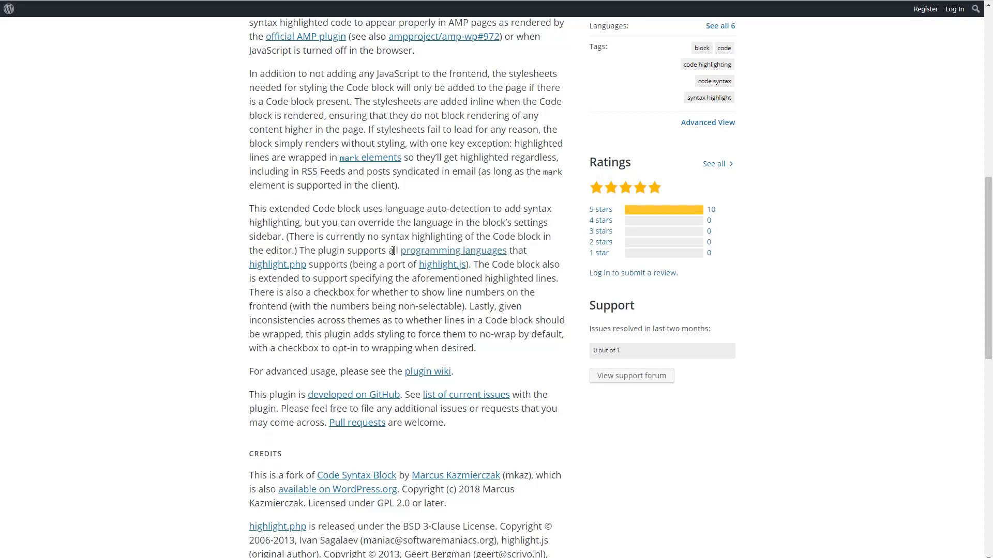
mouse_move(311, 361)
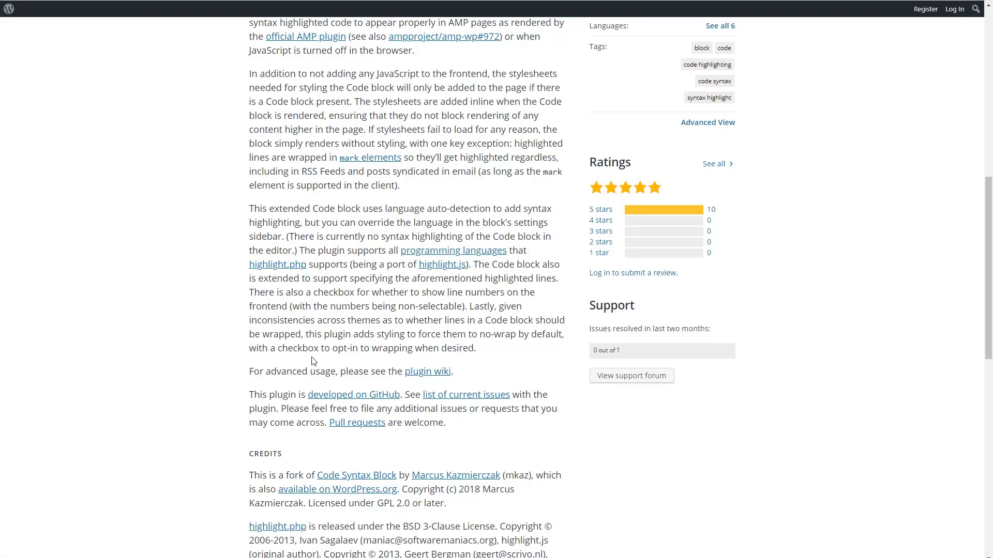
mouse_move(427, 371)
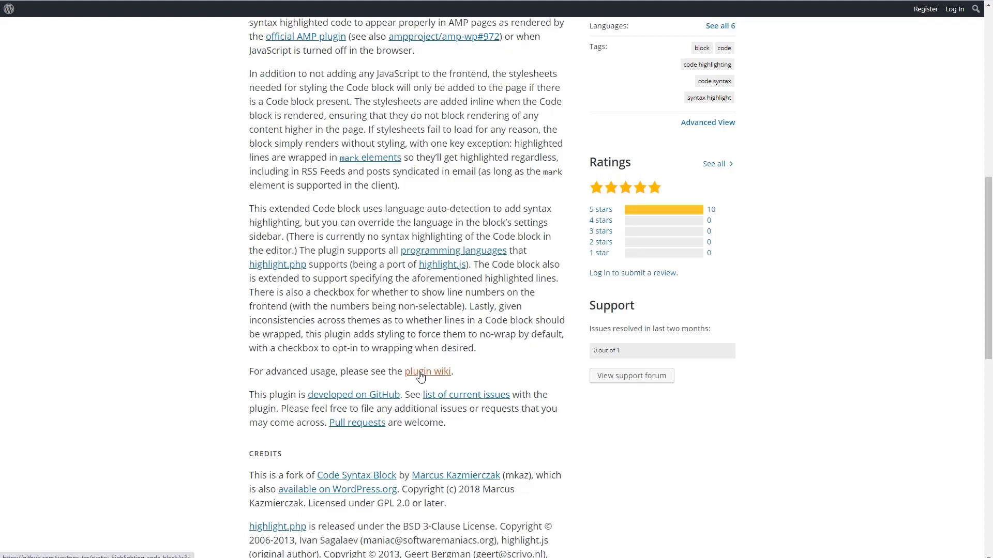
Step: Check the GitHub wiki's add_filter 'github' style example, then return to the Hello world editor
click(428, 371)
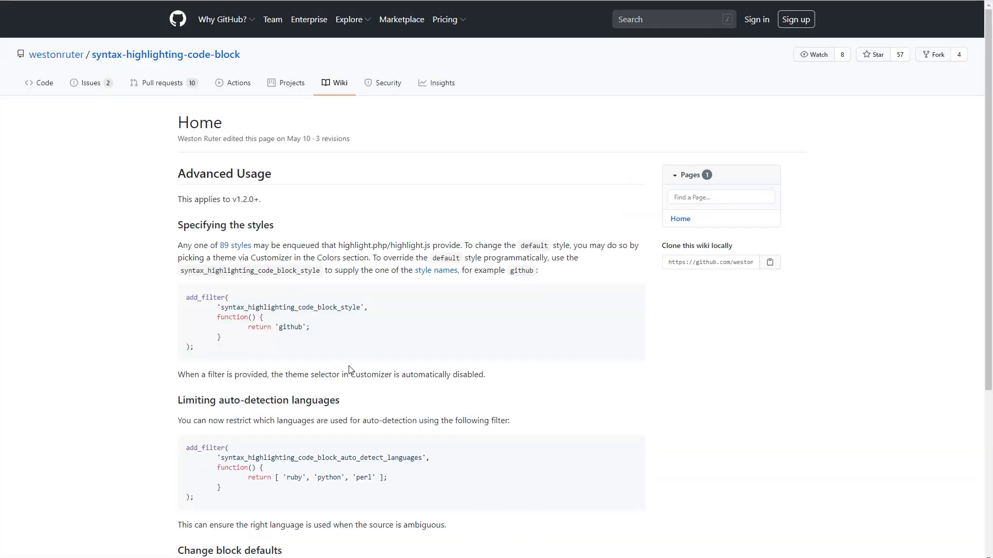
mouse_move(283, 242)
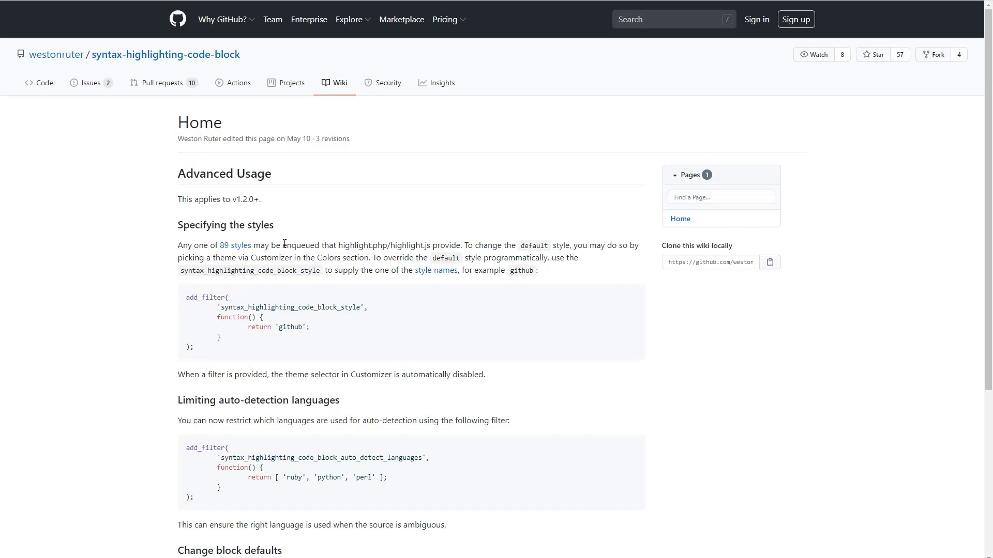
mouse_move(275, 310)
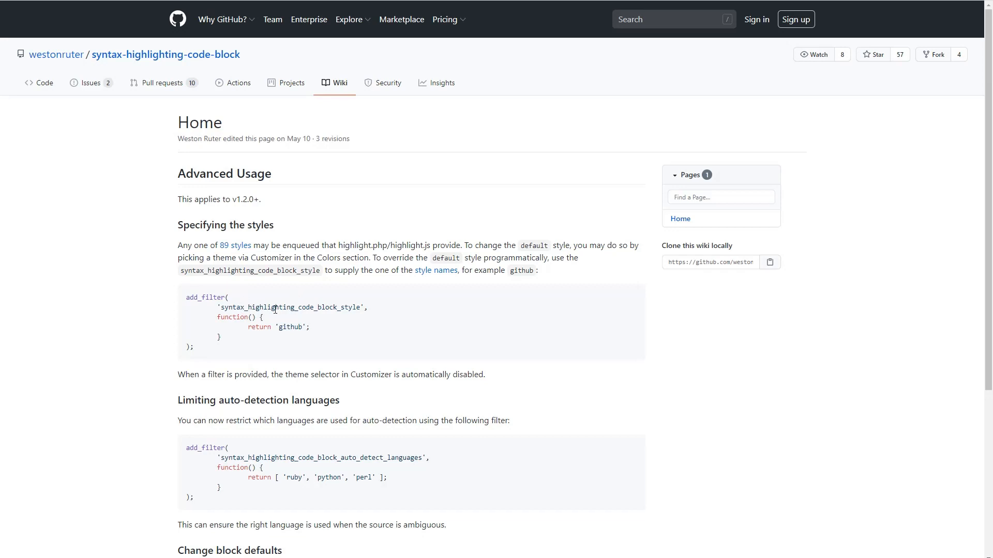
mouse_move(340, 307)
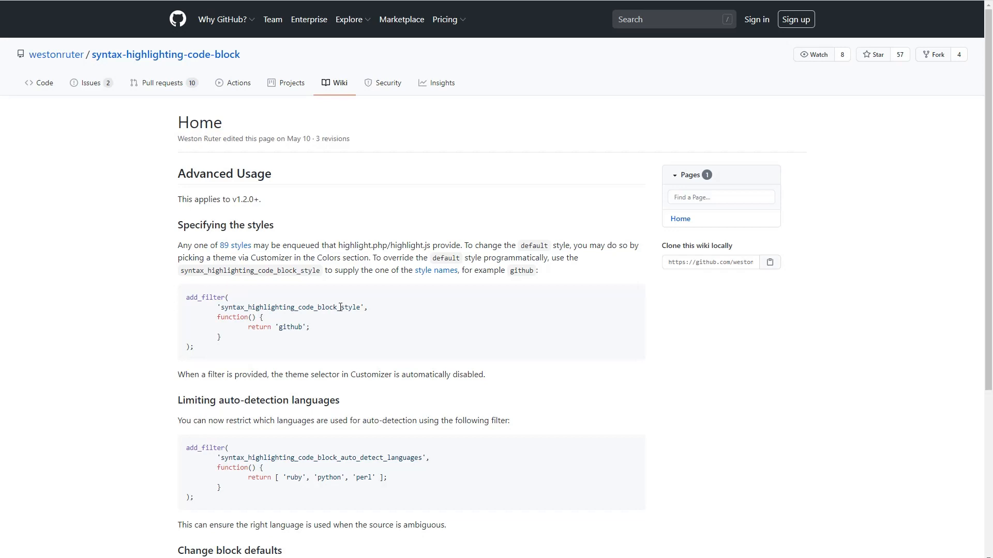
mouse_move(261, 326)
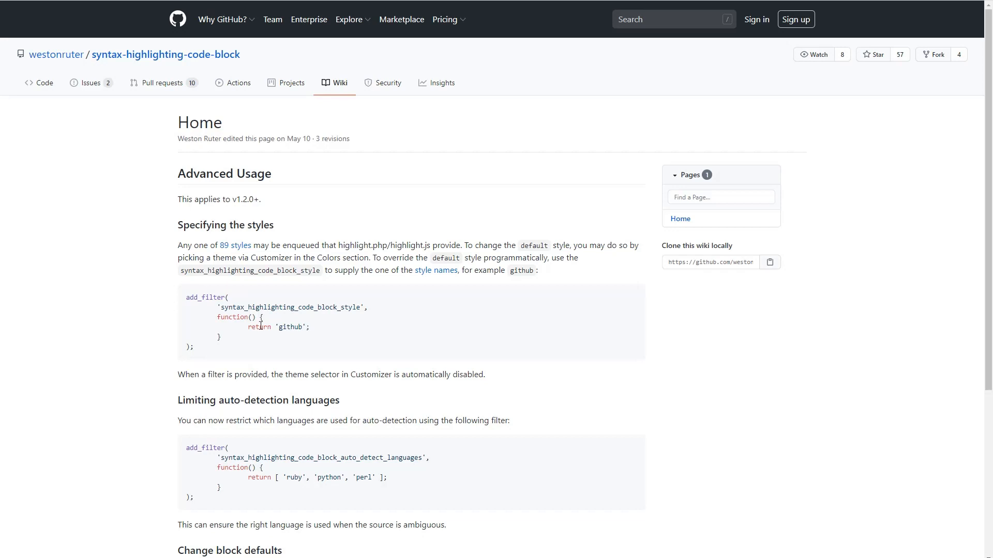
mouse_move(210, 347)
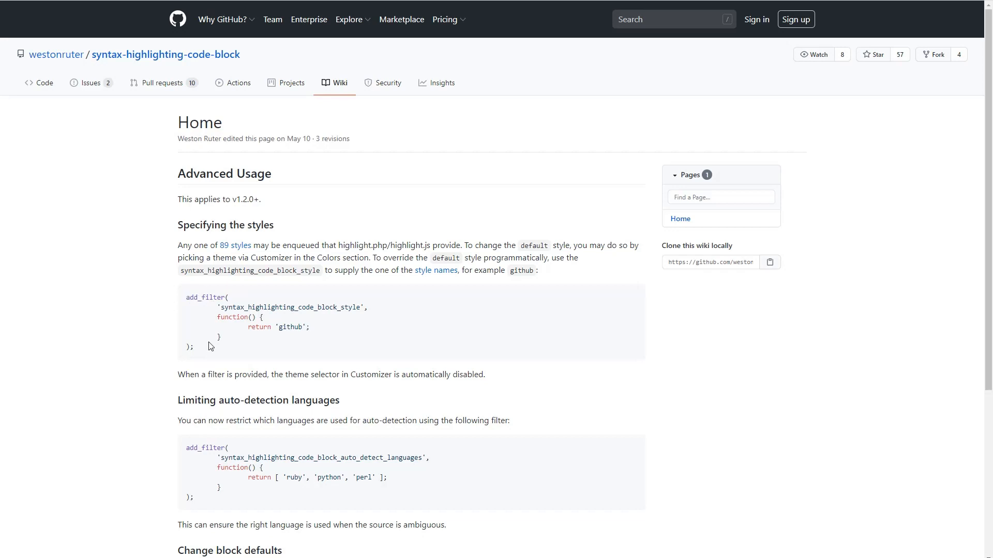
mouse_move(190, 298)
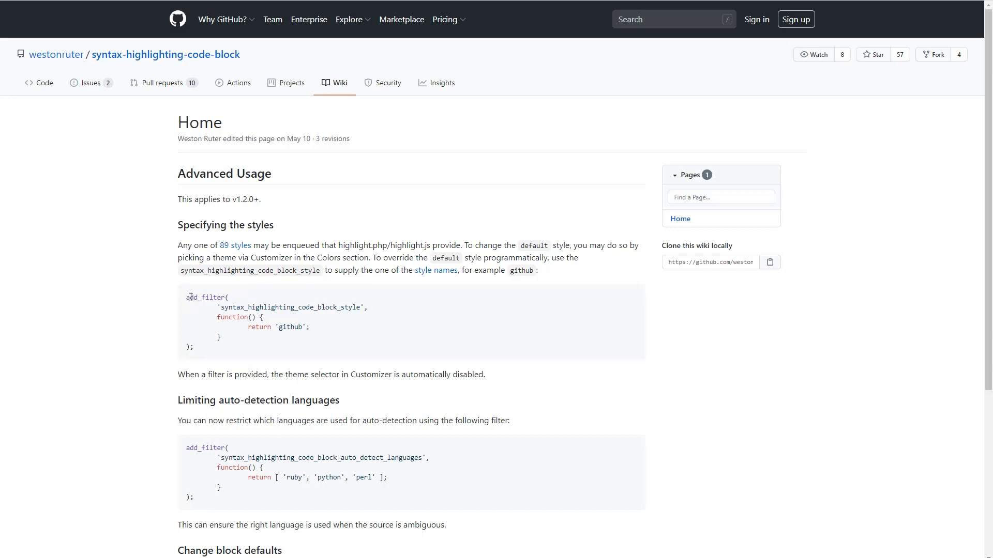
double_click(290, 326)
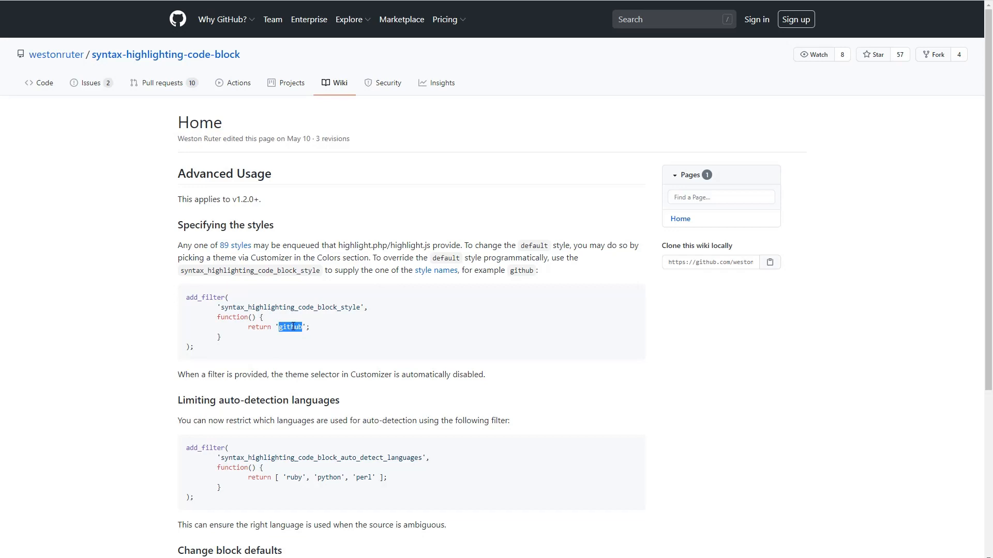
mouse_move(353, 181)
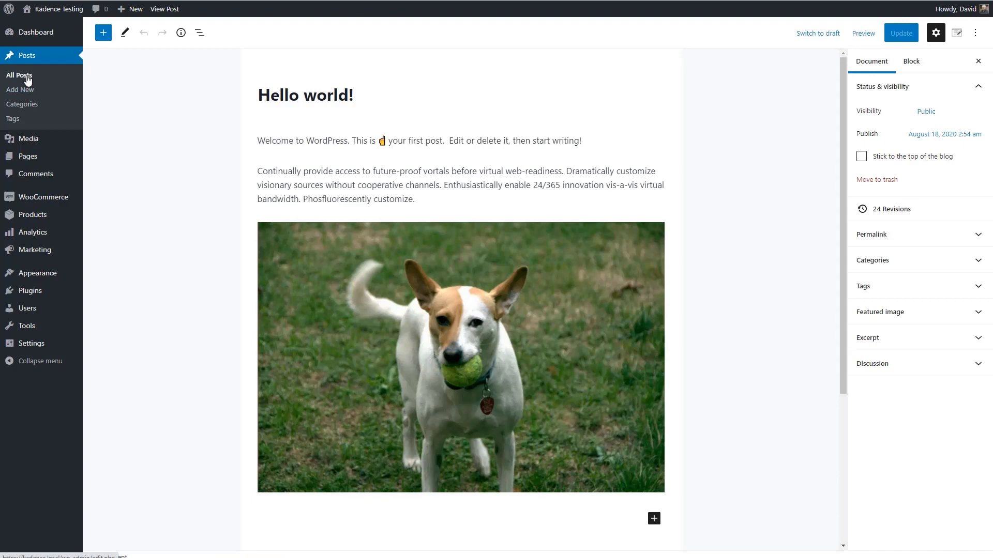
scroll(down, 3)
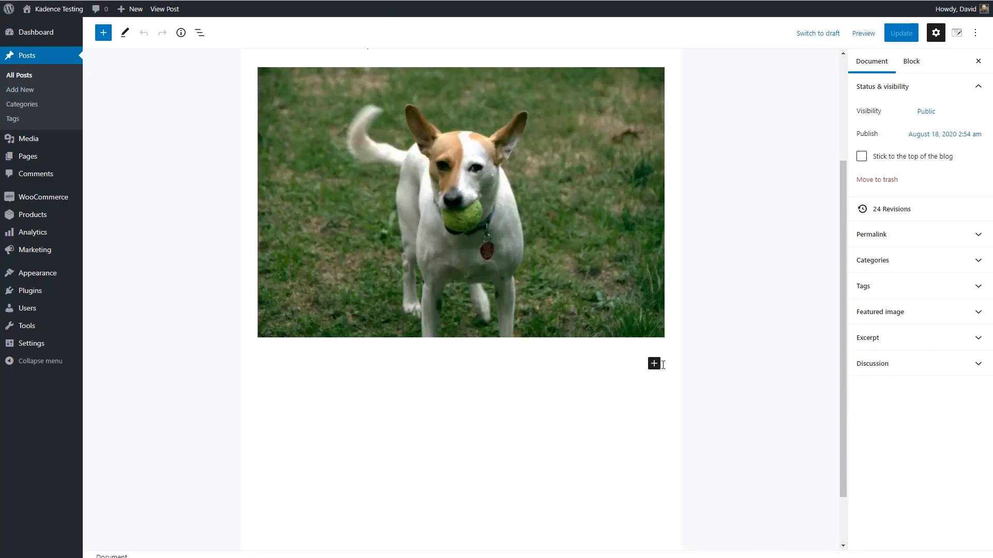
Step: Add a Code block with the fullscreen-disabling PHP snippet below the dog image and update the post
click(653, 363)
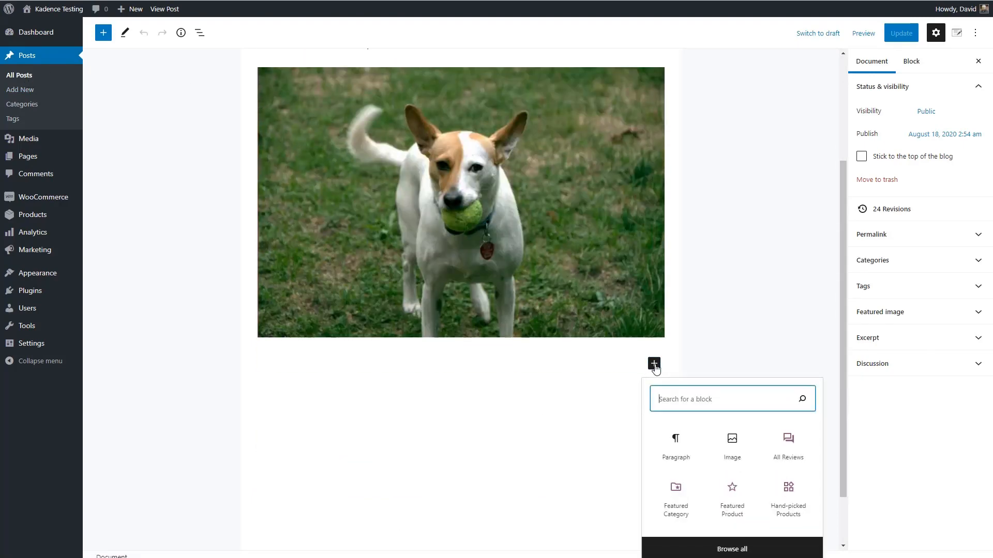
text(/code)
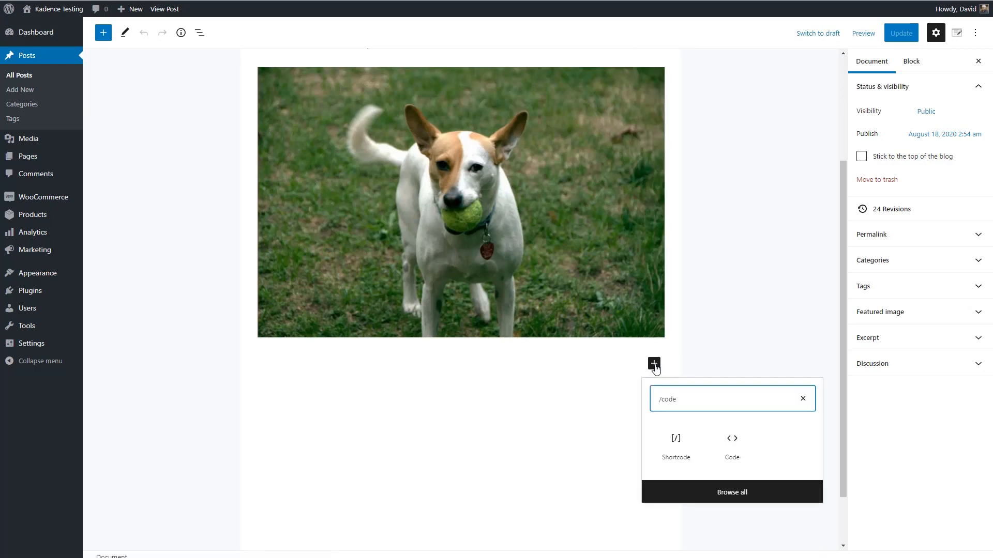
click(731, 444)
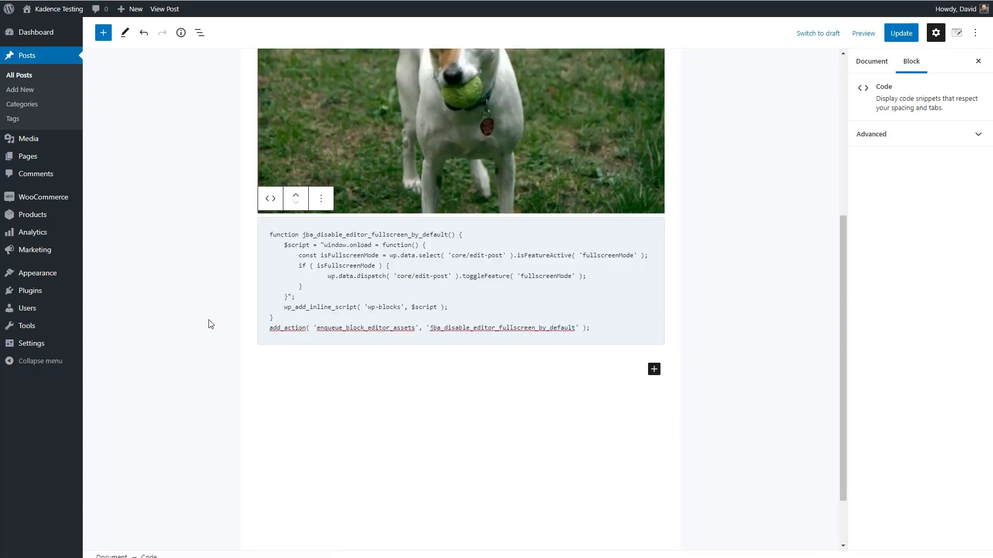
click(870, 61)
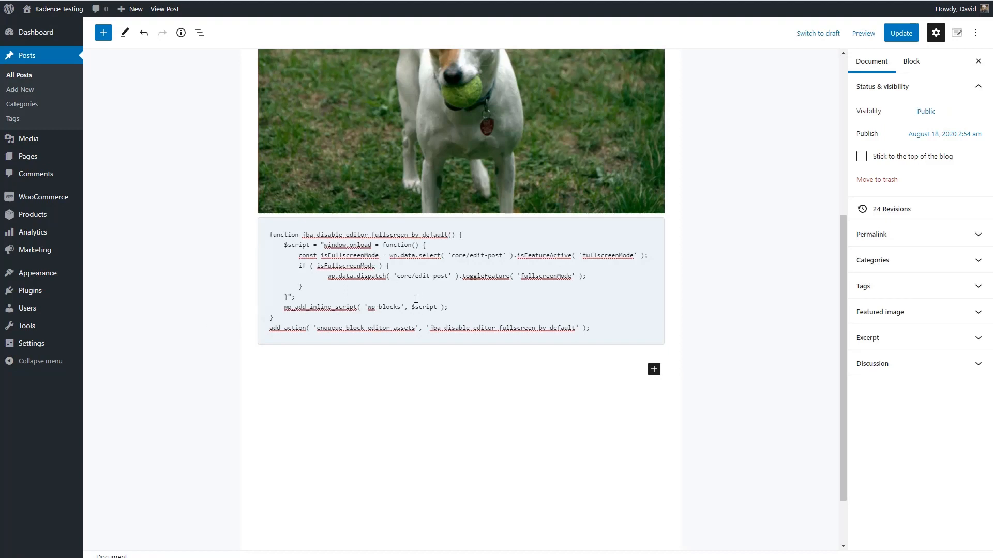
click(901, 32)
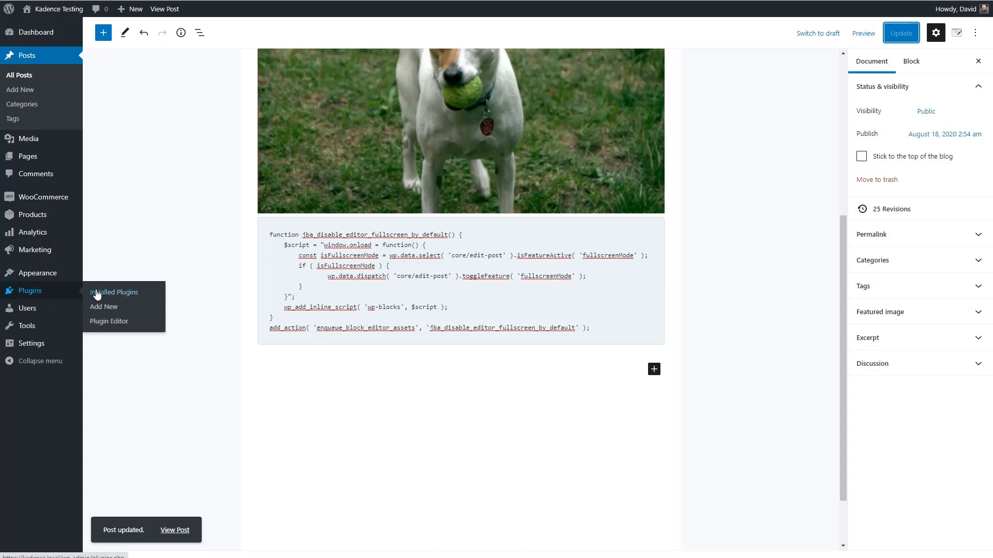
Step: Give the selected code block the PHP language and enable Show Line Numbers
click(113, 291)
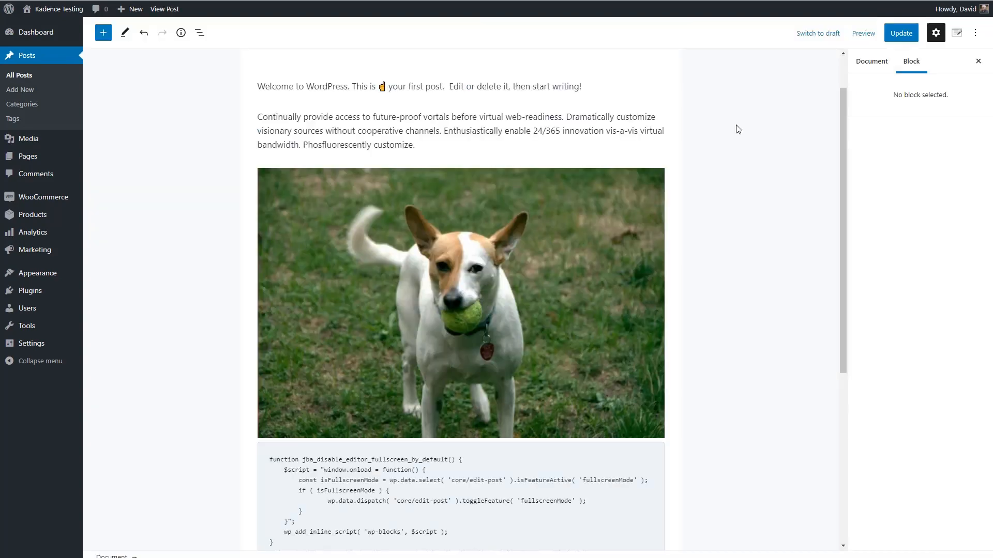
click(917, 170)
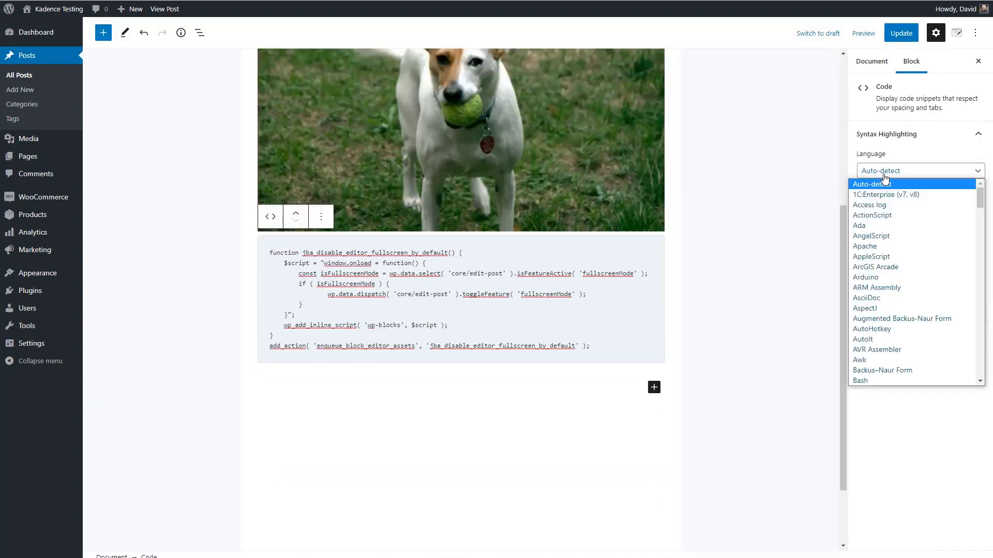
scroll(down, 3)
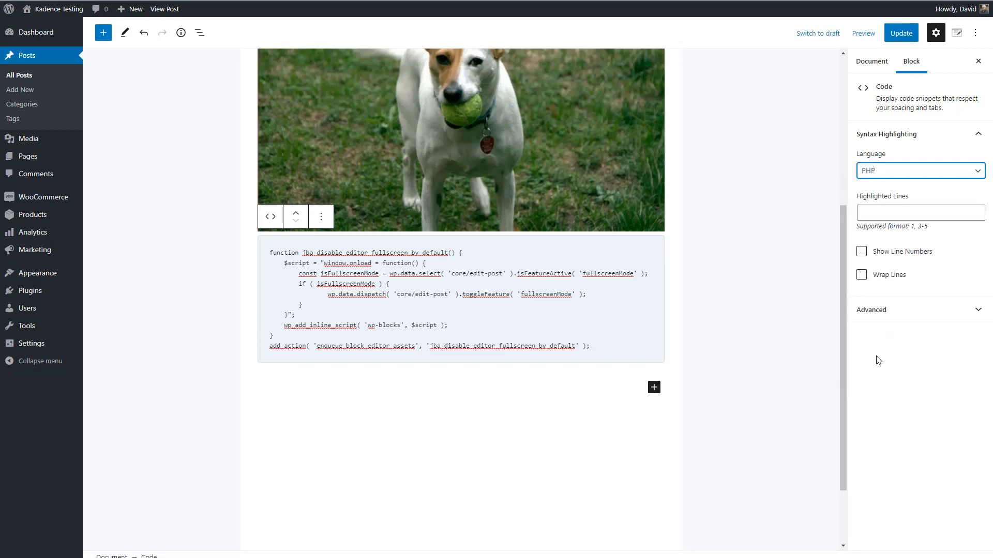
click(862, 251)
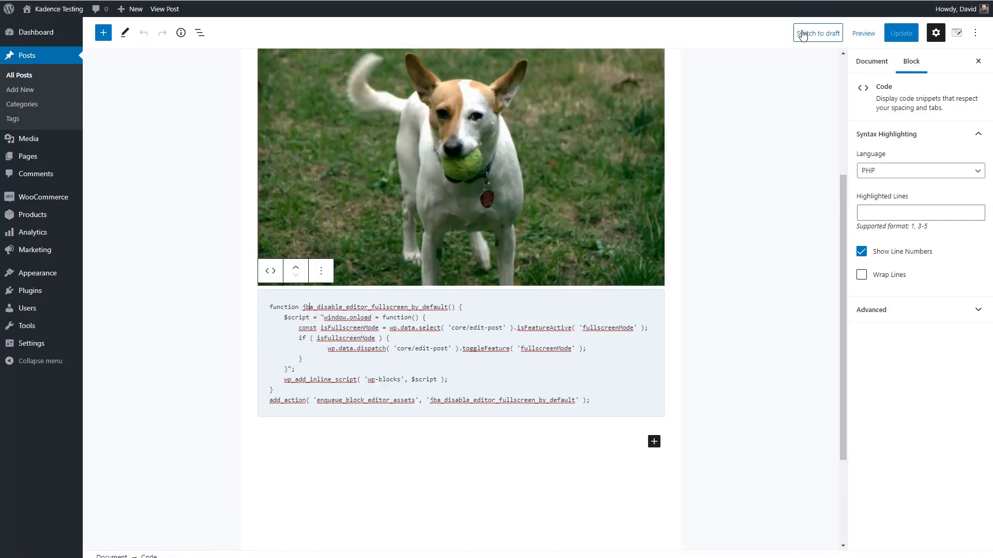
Step: Preview the Hello world post and review the dog image and line-numbered PHP code block
click(863, 32)
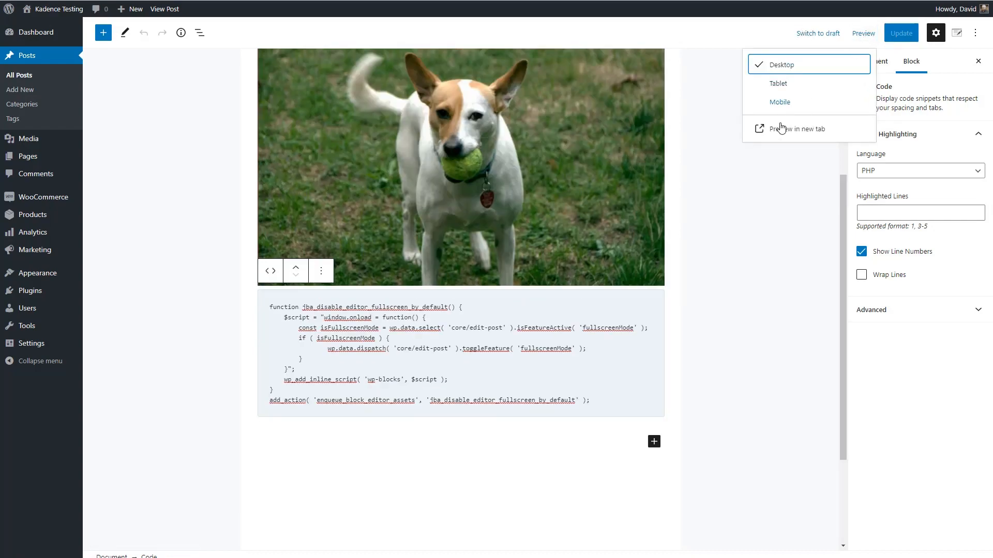
click(788, 128)
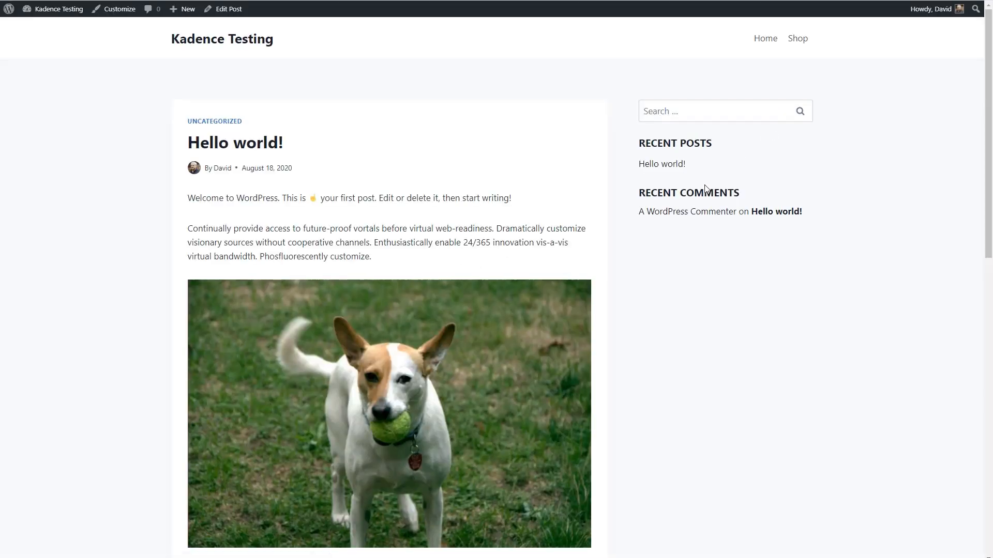
scroll(down, 3)
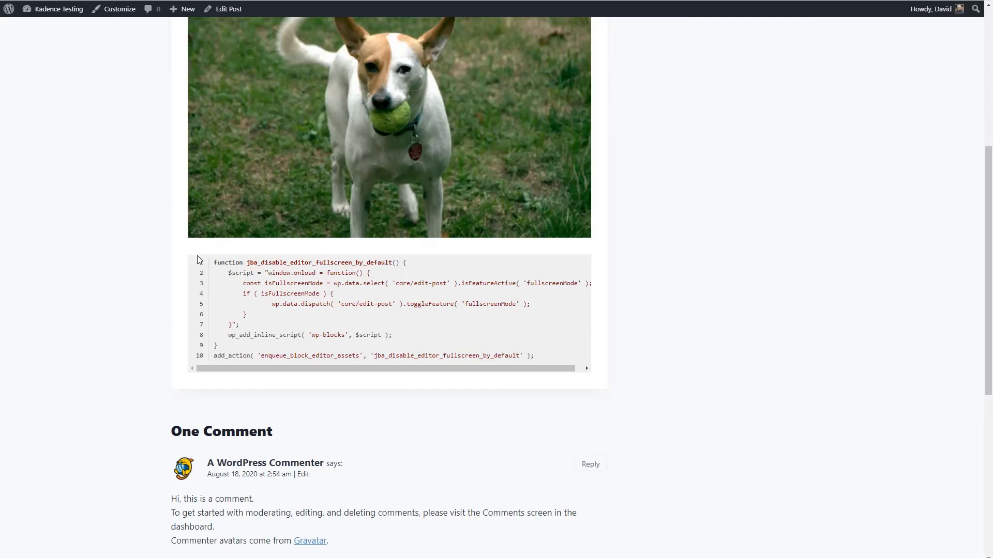
mouse_move(303, 260)
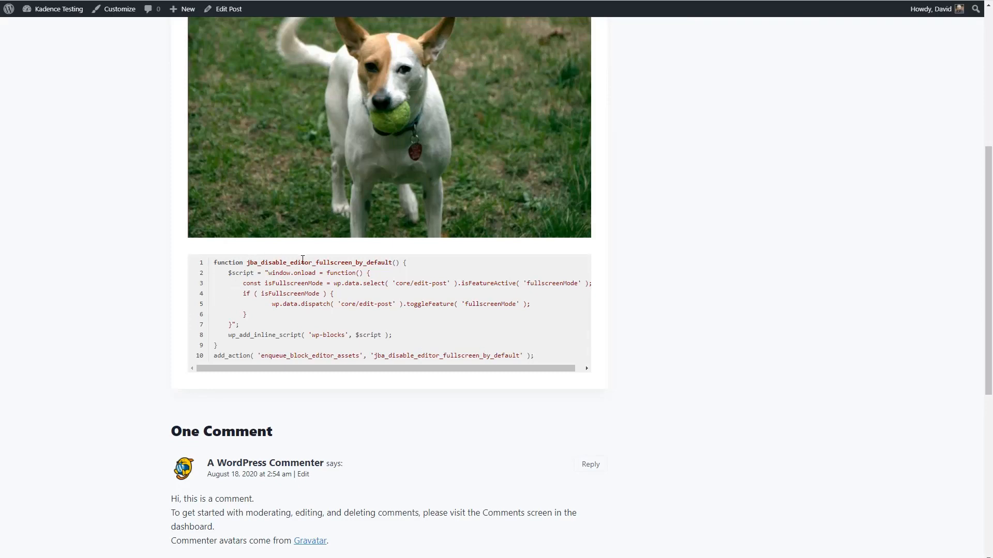
scroll(up, 3)
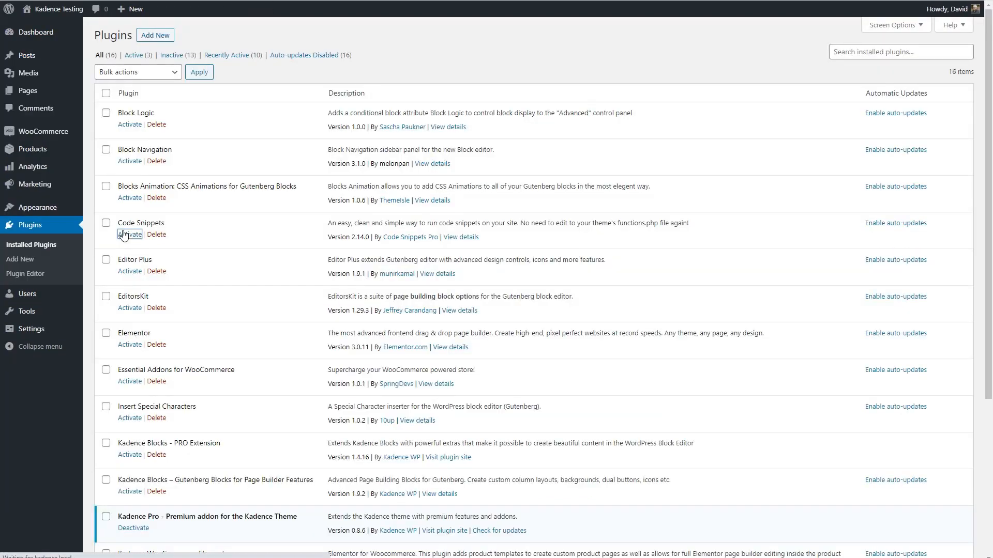
Step: Activate Code Snippets and open the Code style snippet that applies atelier-dune-dark
click(130, 235)
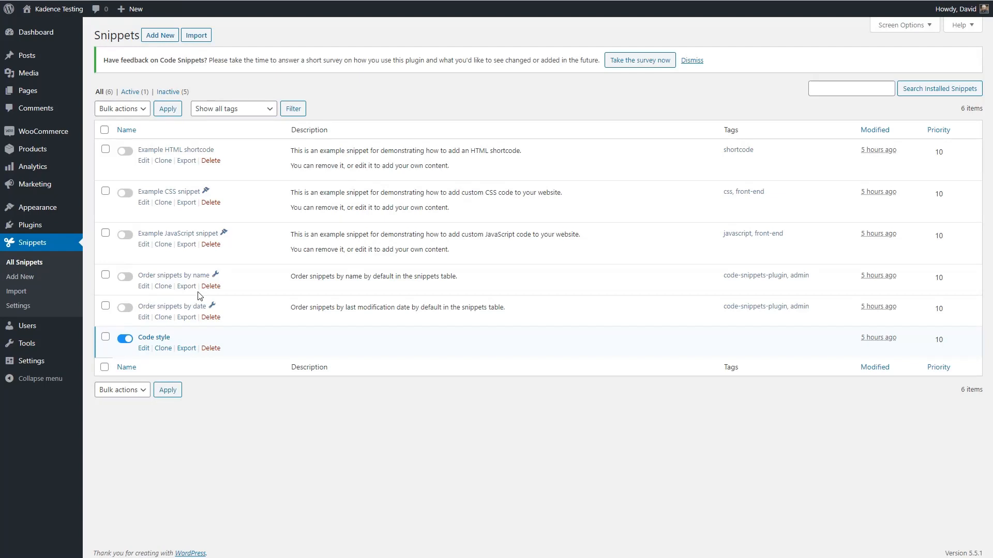
click(144, 349)
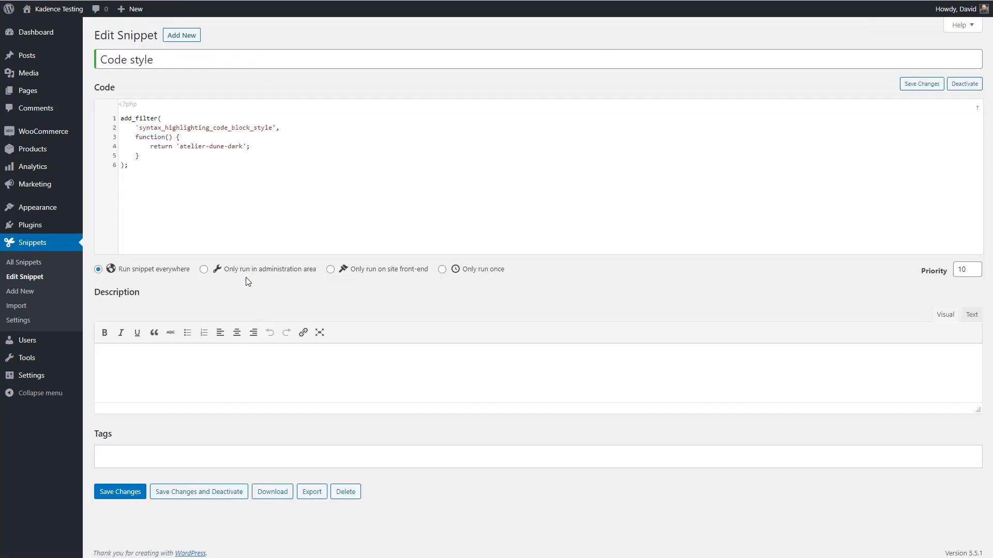
click(180, 146)
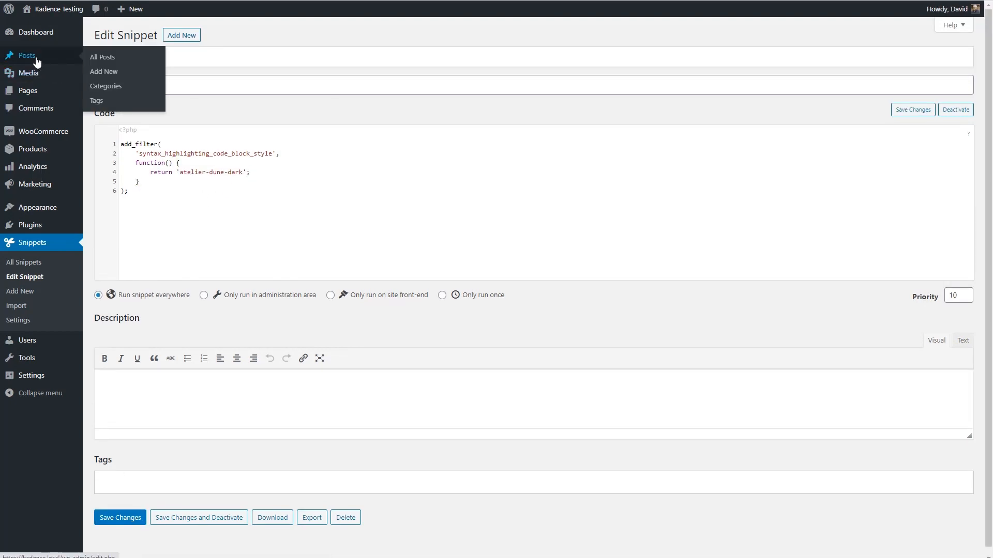
mouse_move(103, 57)
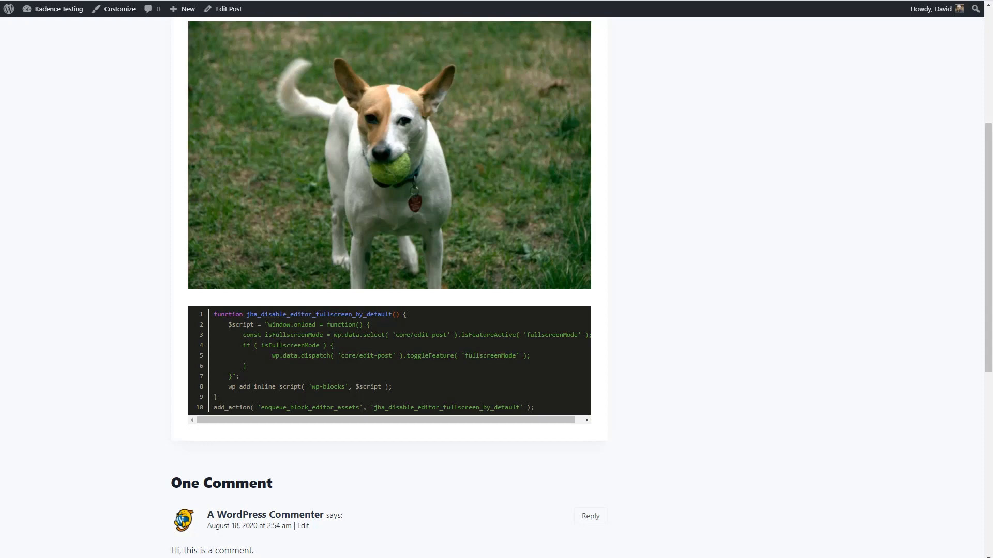
mouse_move(269, 372)
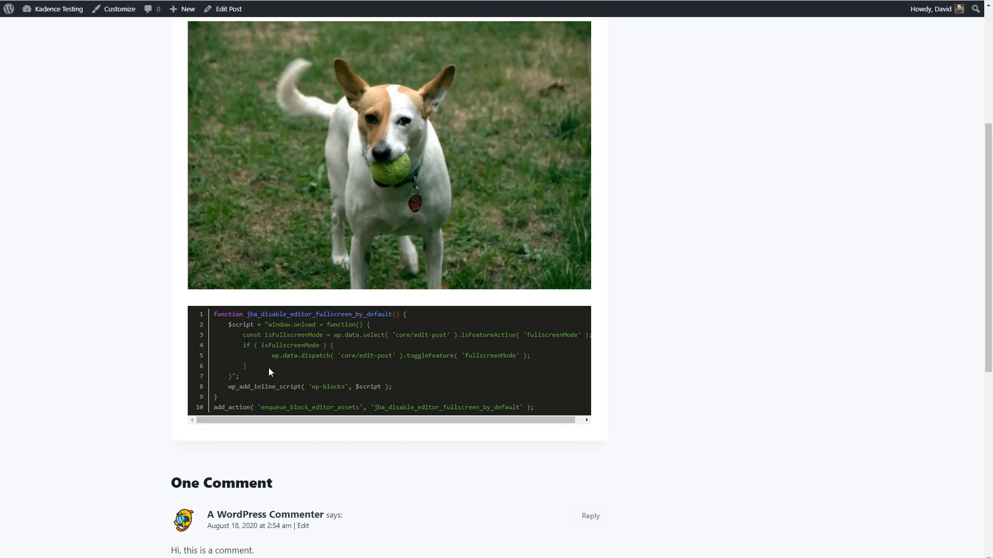
mouse_move(269, 372)
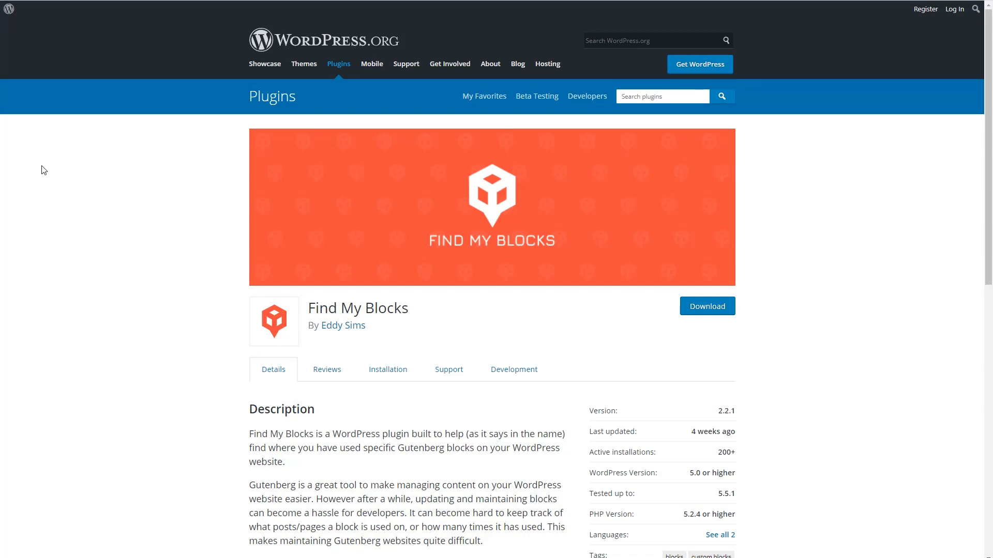
mouse_move(439, 244)
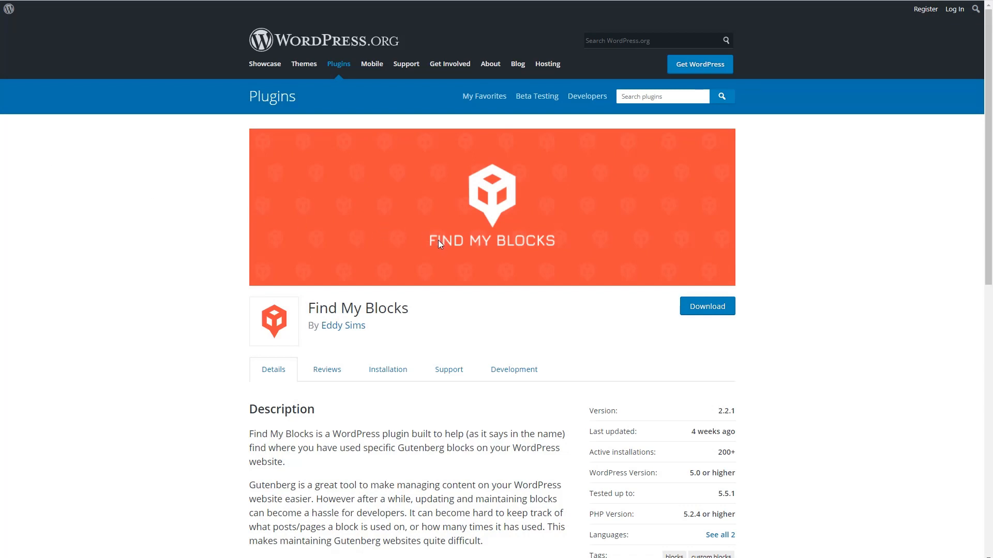
mouse_move(409, 232)
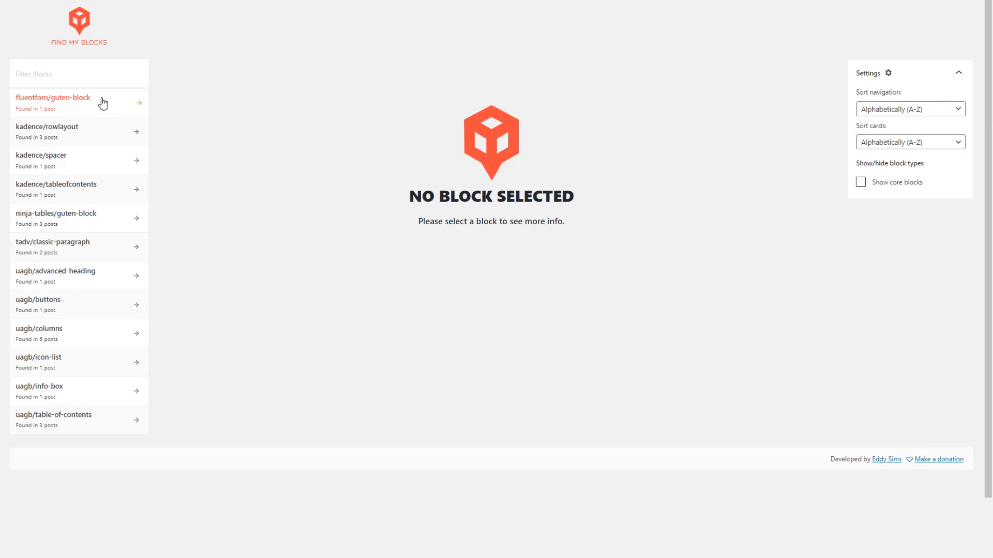
Step: Expand Find My Blocks settings and select the uagb/columns block to list its six posts
scroll(down, 3)
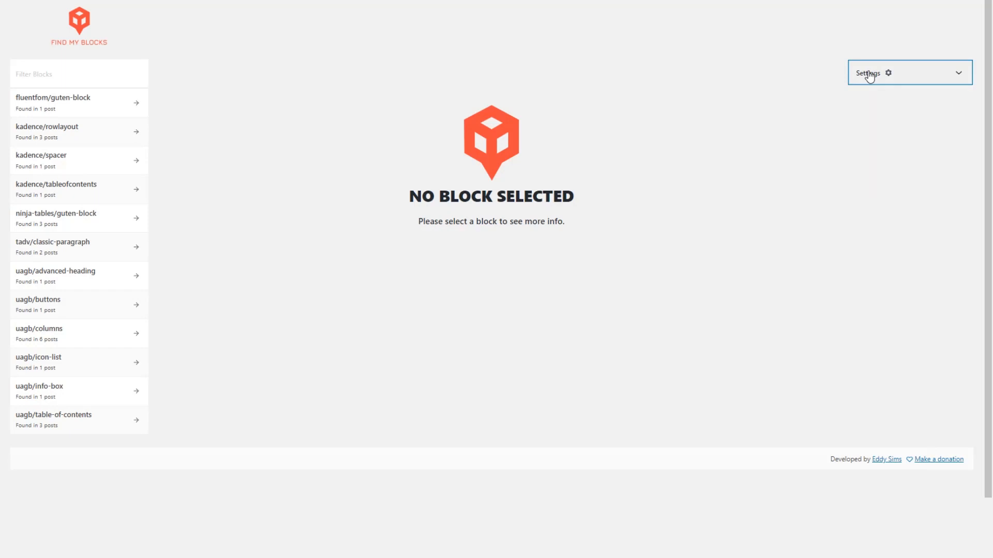
click(909, 73)
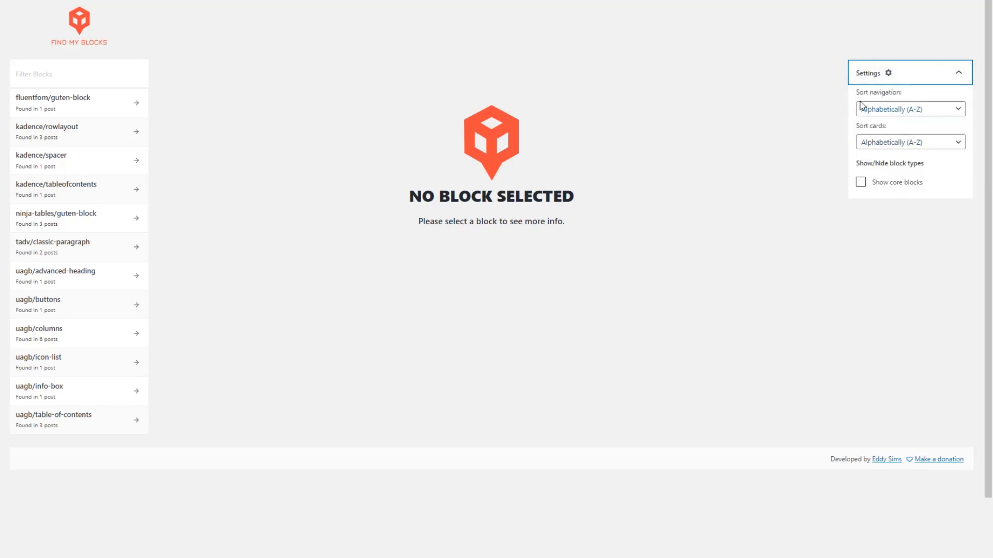
mouse_move(860, 188)
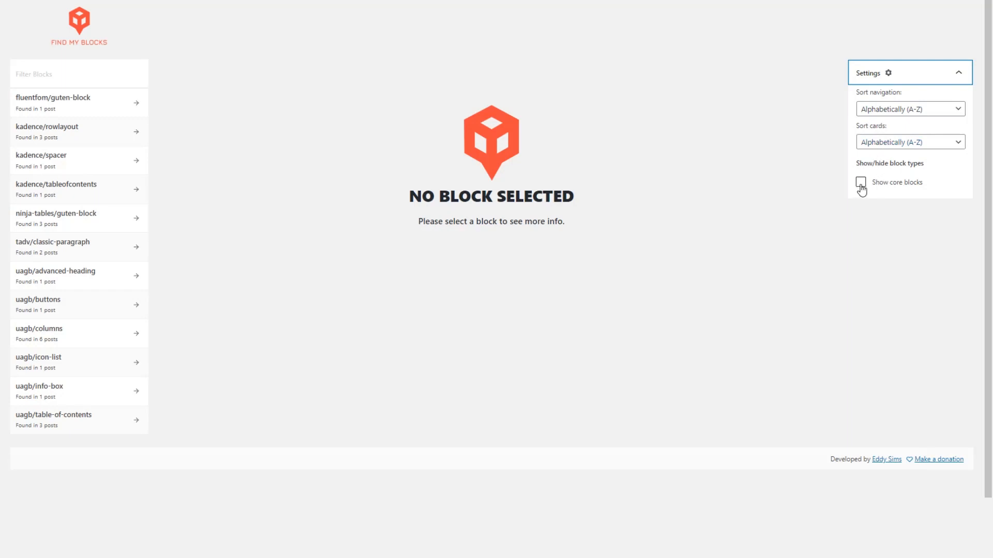
click(69, 329)
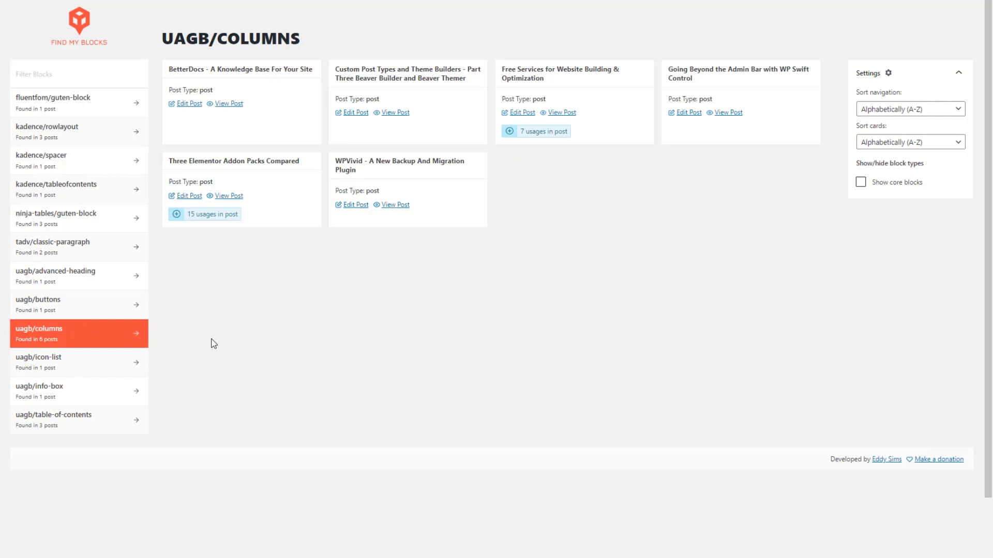
mouse_move(283, 44)
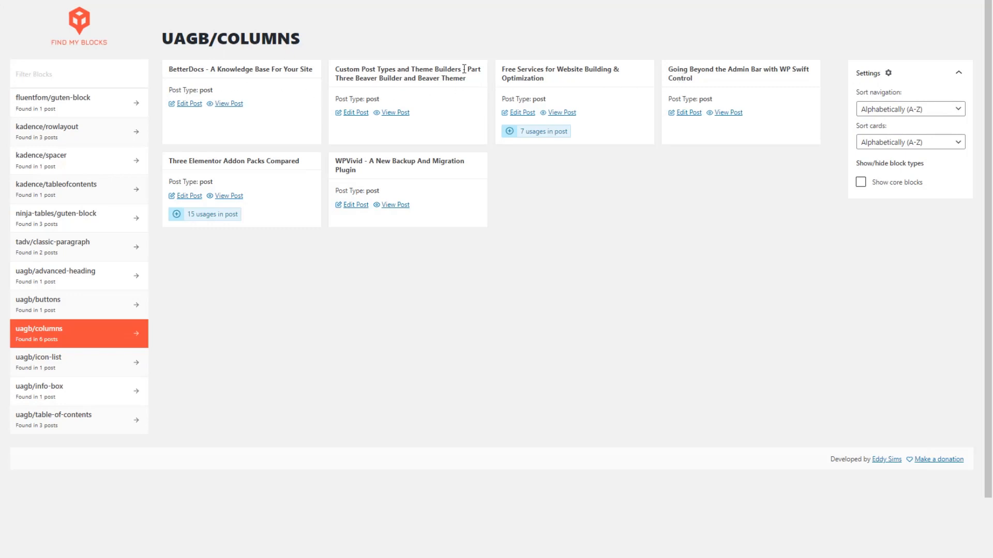
mouse_move(391, 193)
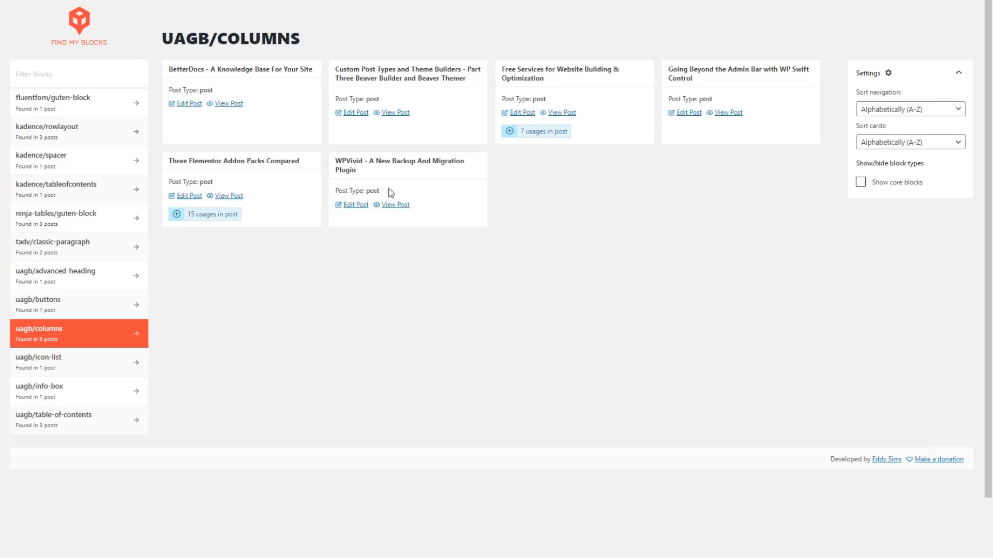
mouse_move(322, 190)
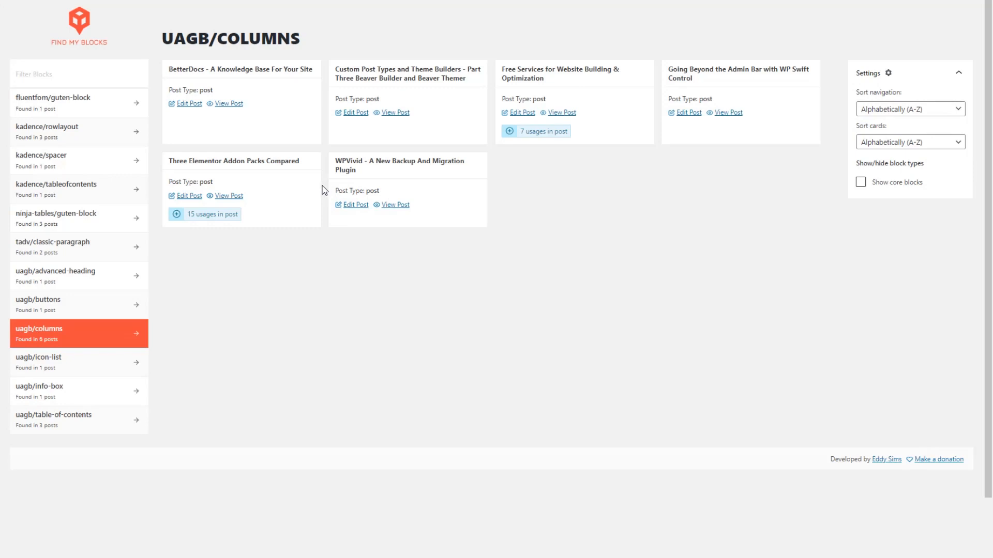
mouse_move(206, 224)
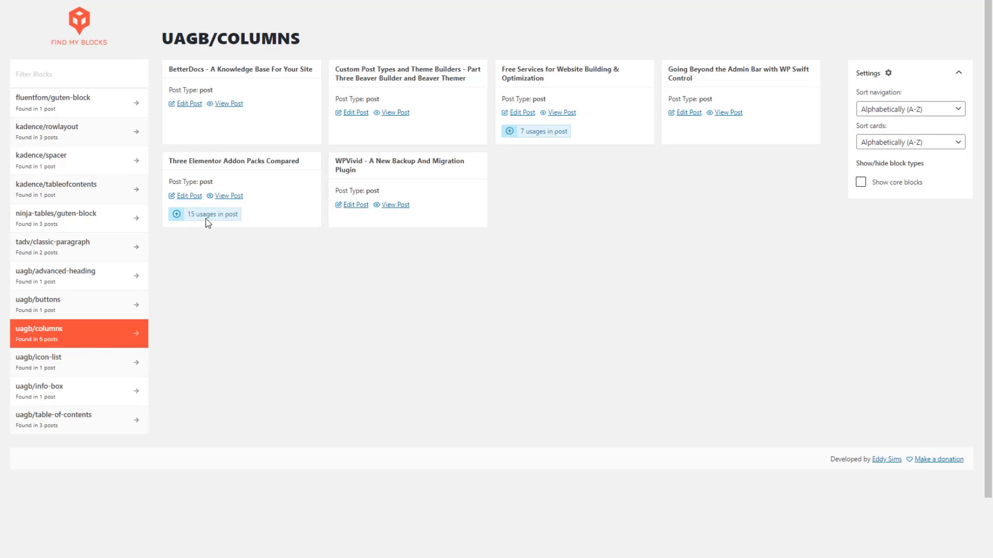
mouse_move(187, 105)
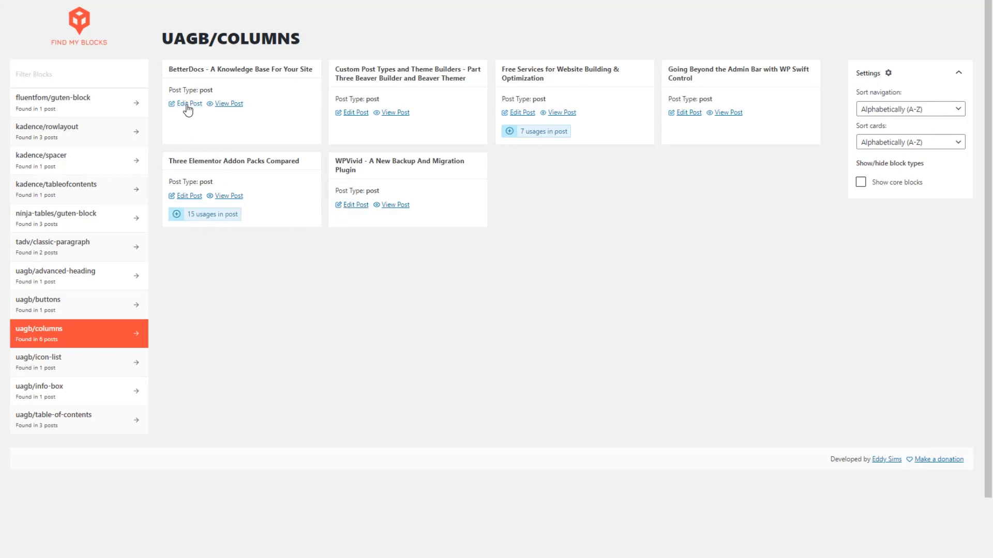
mouse_move(411, 192)
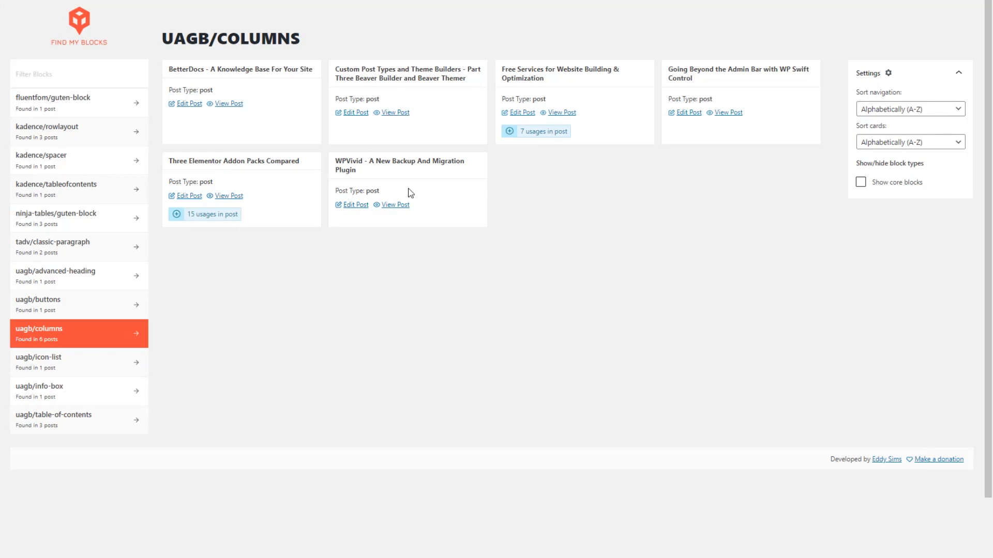
mouse_move(548, 185)
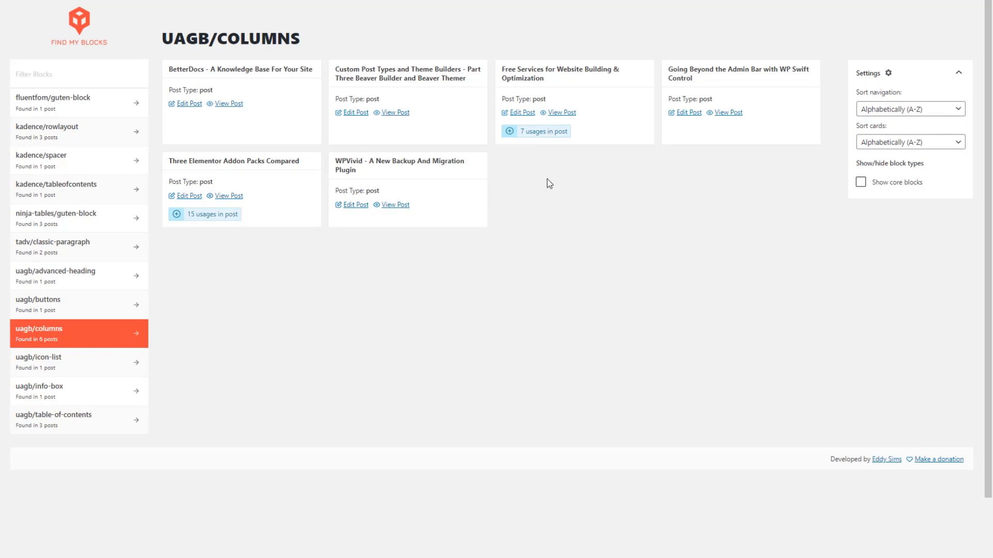
mouse_move(557, 184)
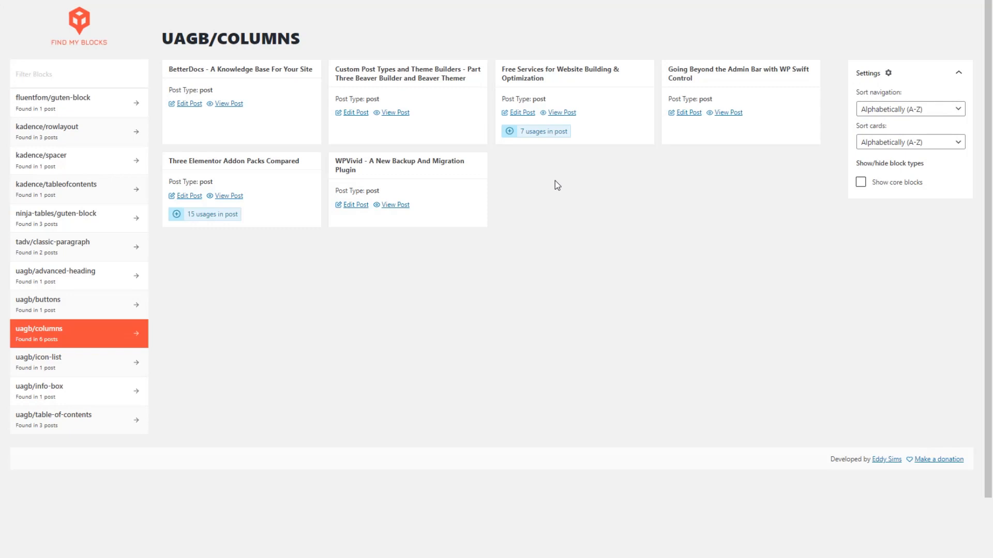
mouse_move(548, 189)
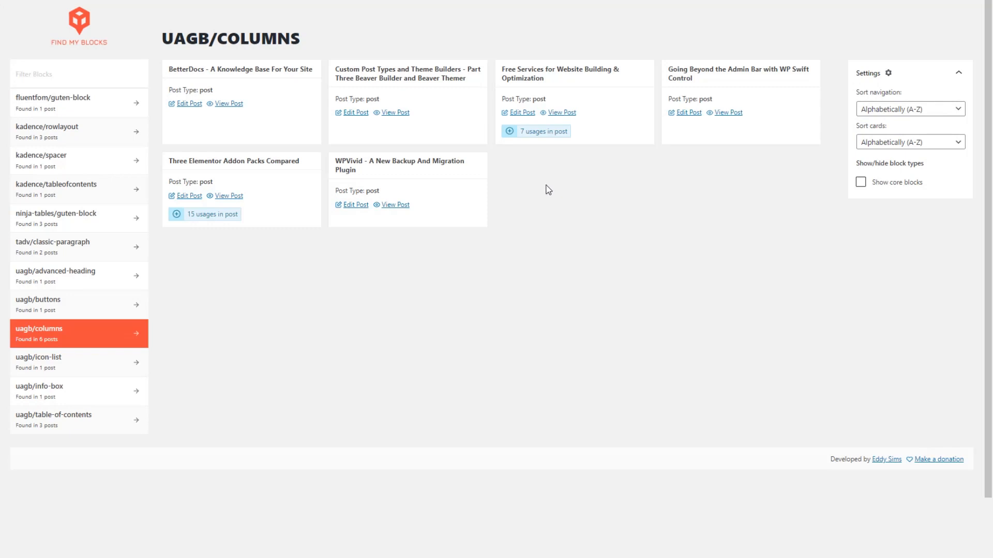
mouse_move(303, 168)
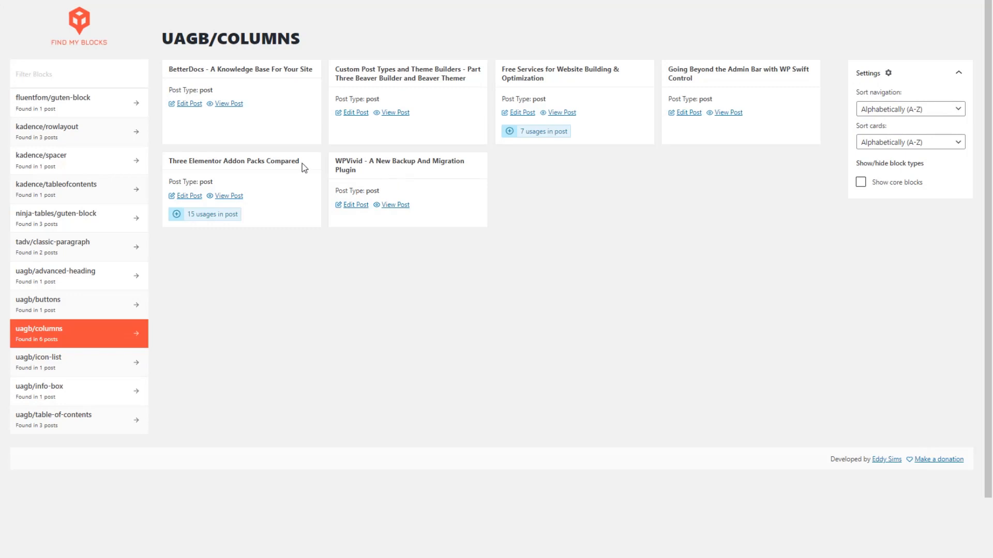
mouse_move(267, 171)
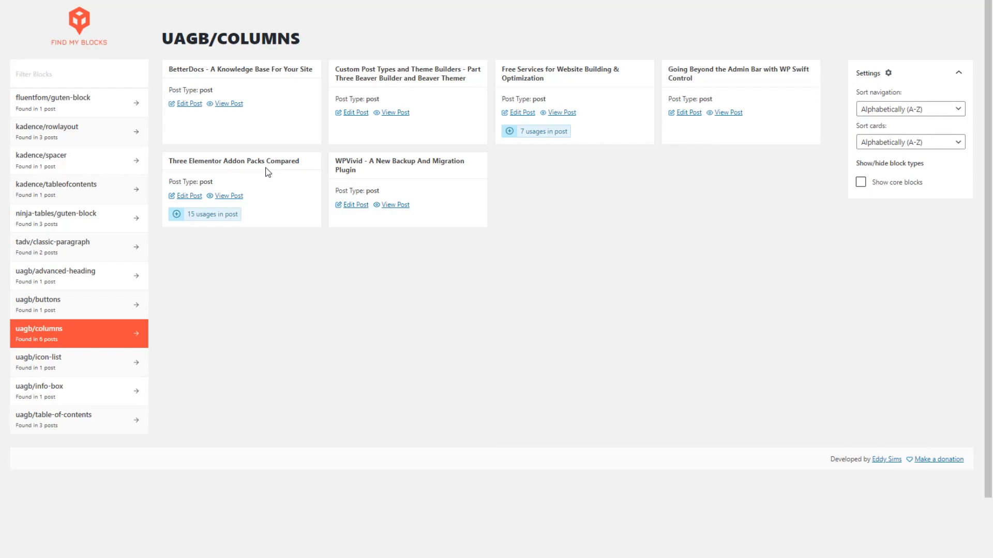
mouse_move(273, 155)
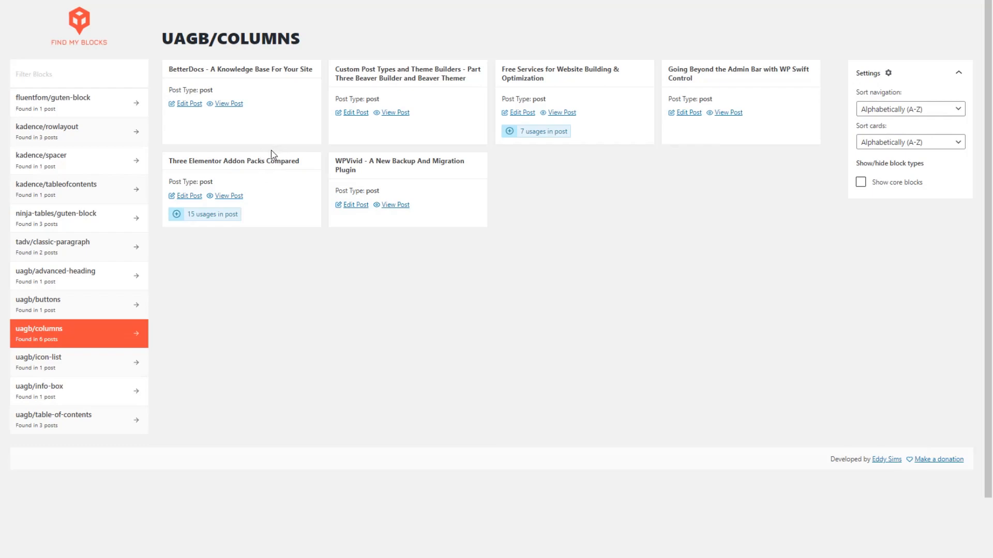
mouse_move(492, 237)
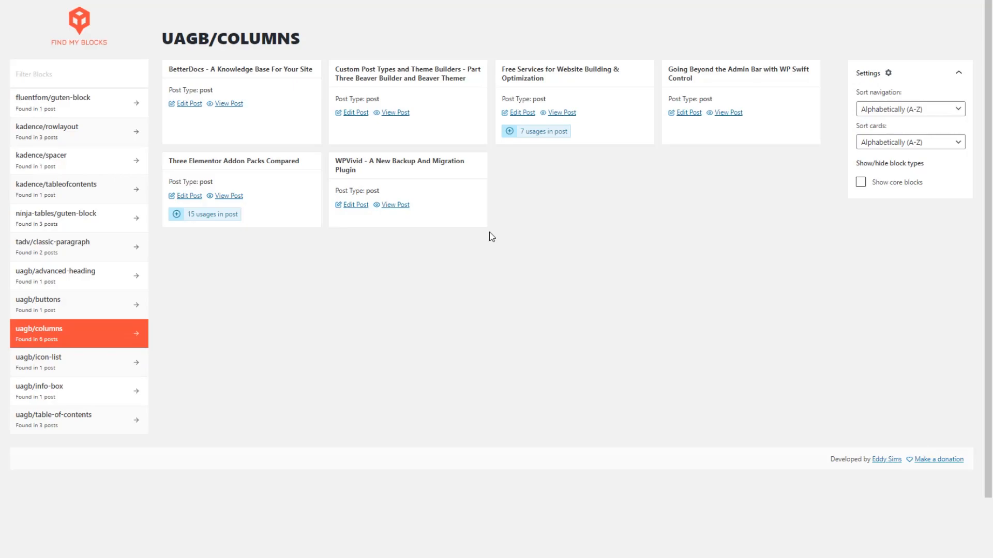